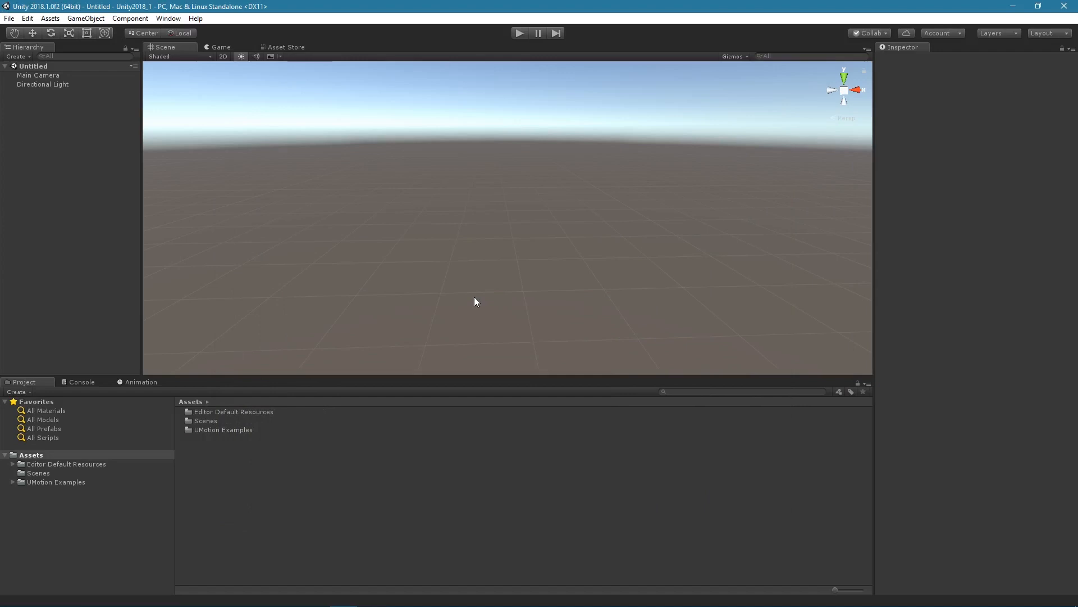
Open the UMotion Examples folder in the Project window.
double_click(56, 482)
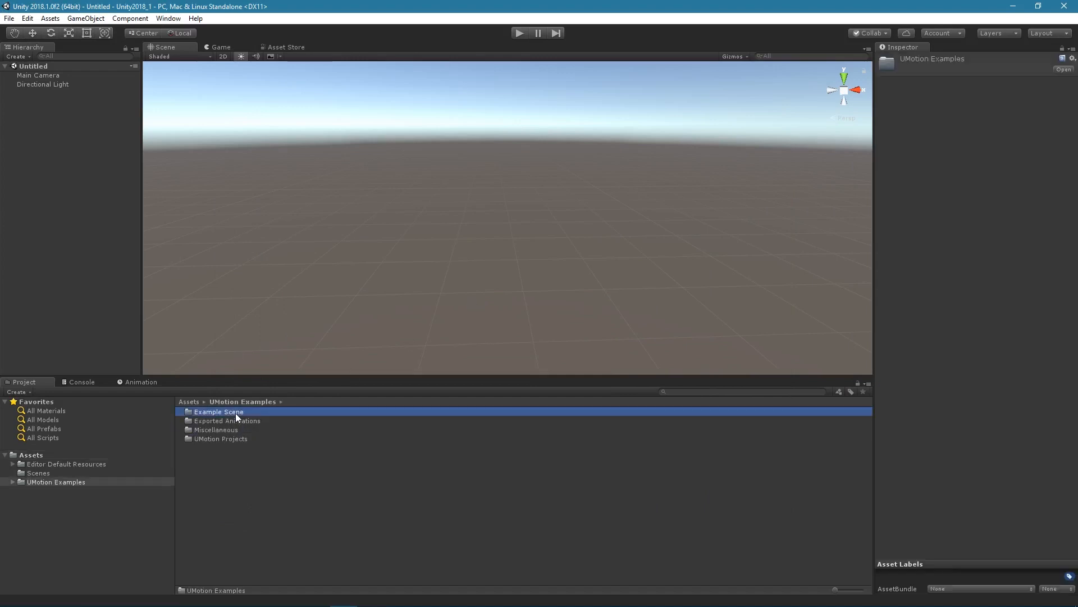
Load the Example Scene and dock the Clip Editor and Pose Editor beside it.
left_click(169, 18)
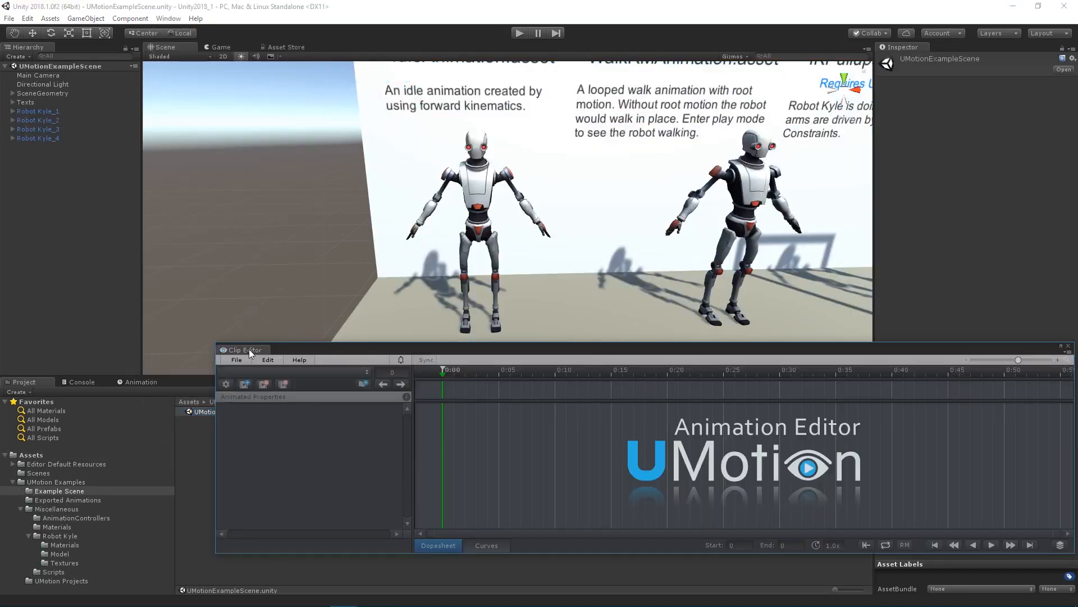
left_click(168, 18)
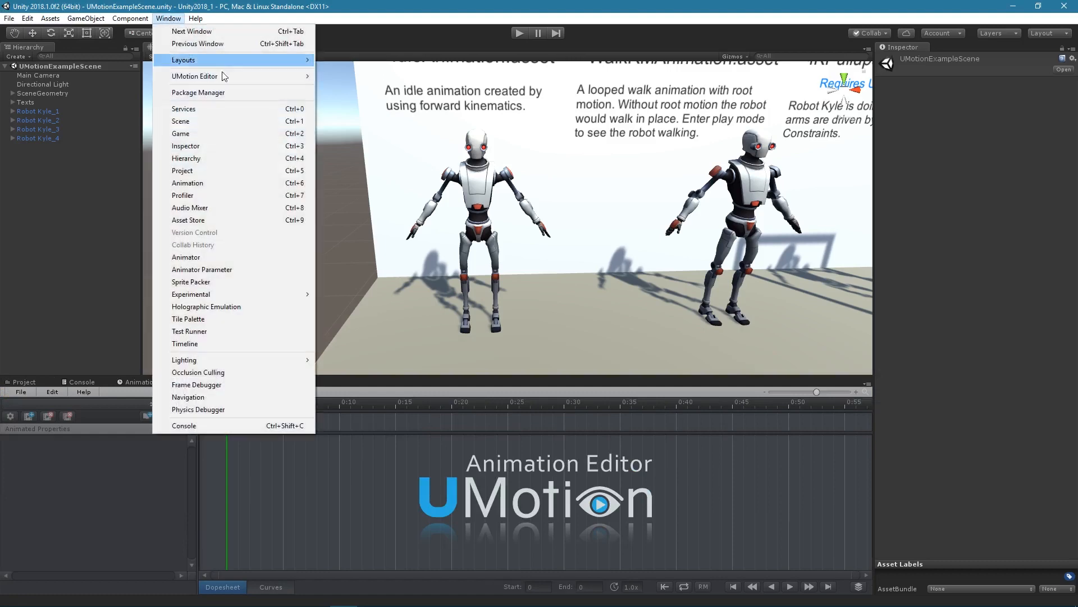
left_click(195, 76)
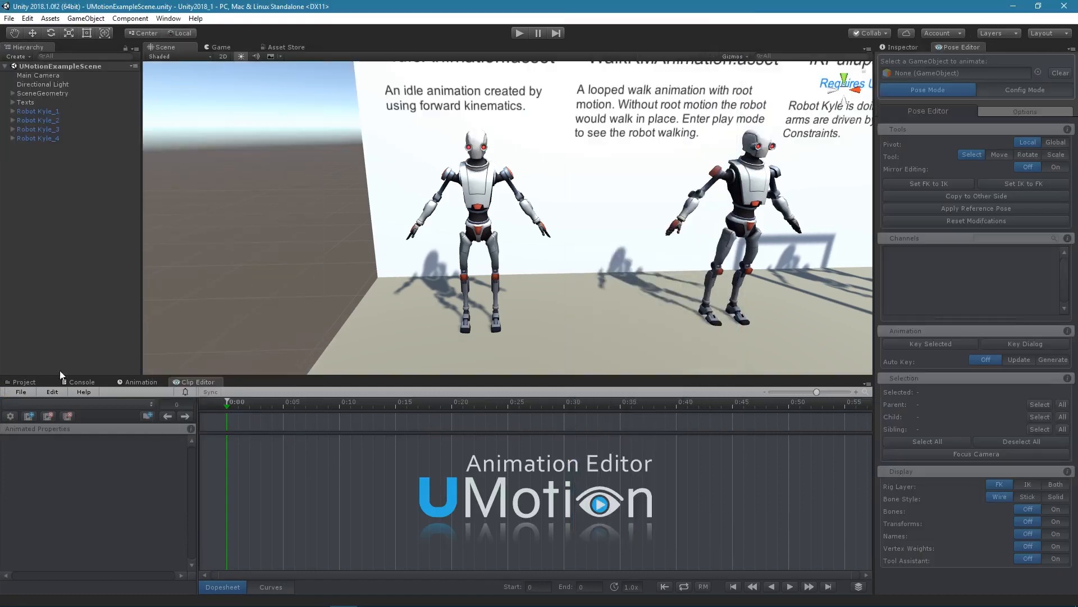
Start a new humanoid UMotion project named UMotionRobot.
left_click(21, 391)
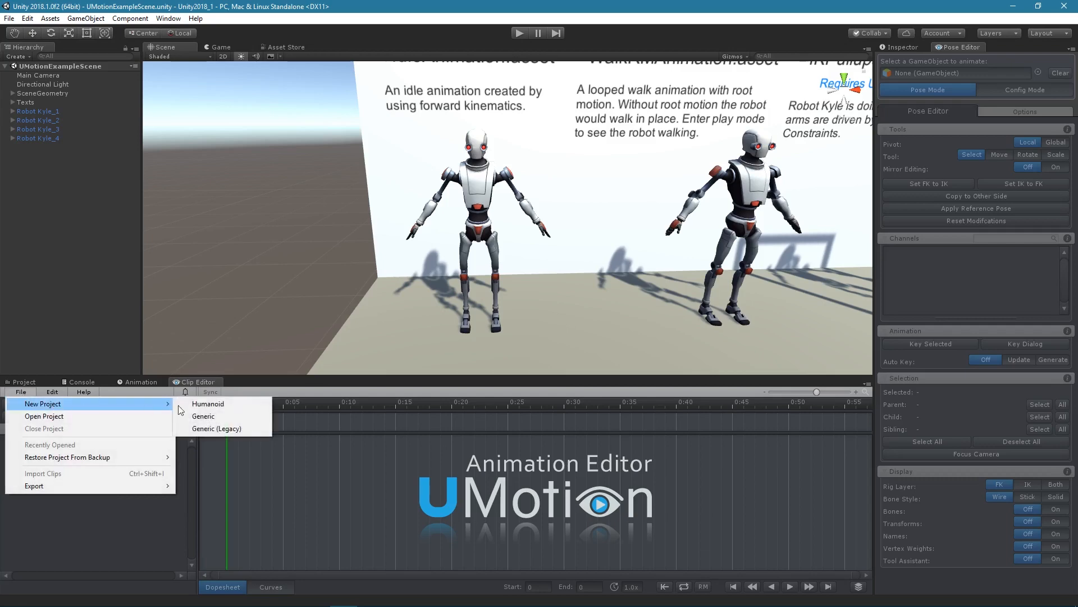
left_click(206, 403)
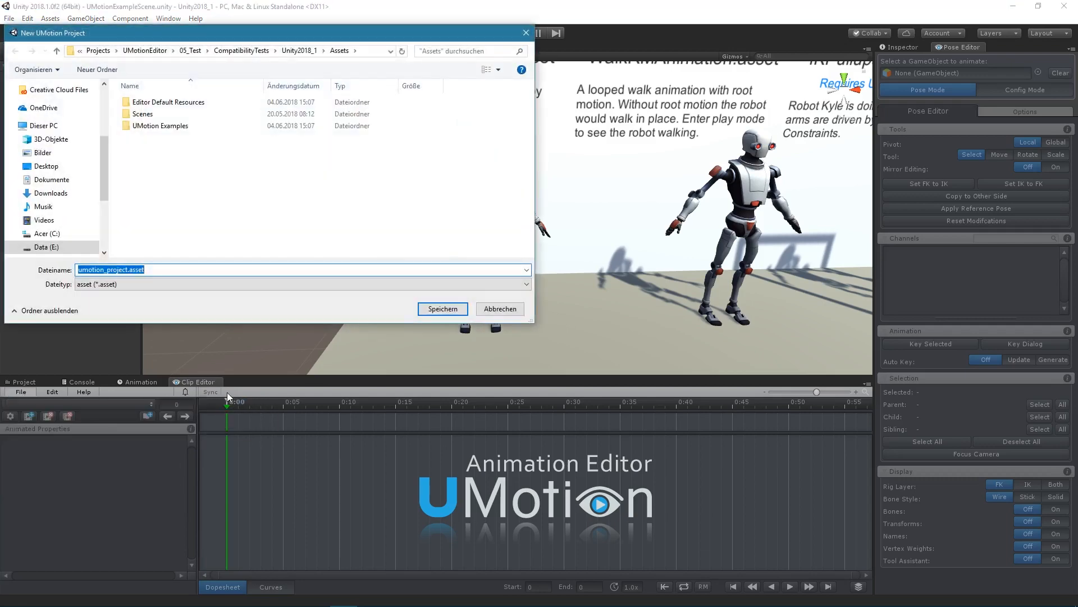
type("UMotionRo")
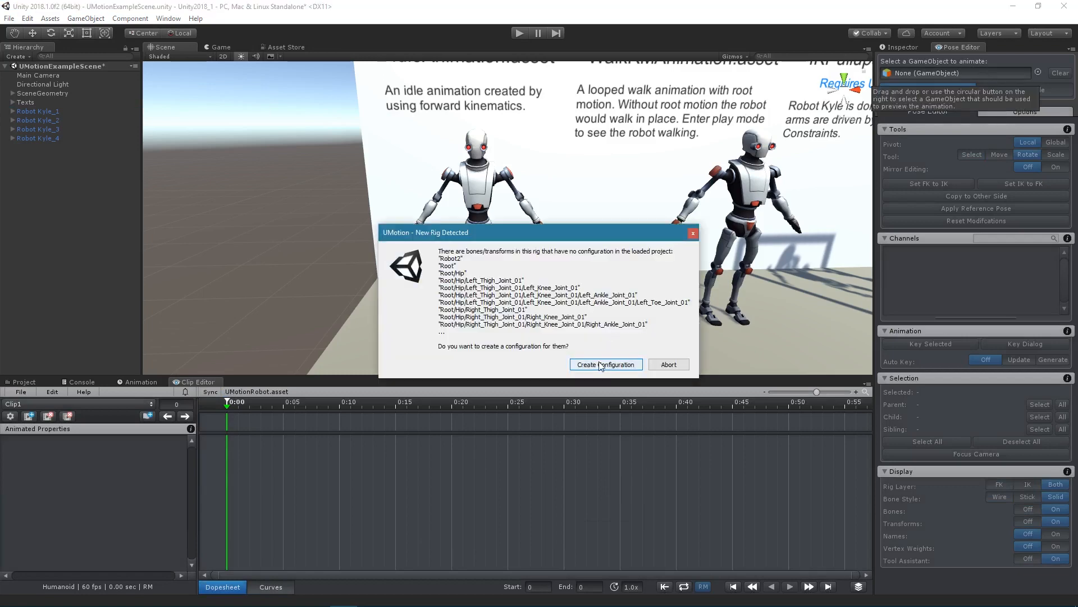
Create the rig configuration for Robot Kyle_1 from the New Rig Detected prompt.
left_click(604, 364)
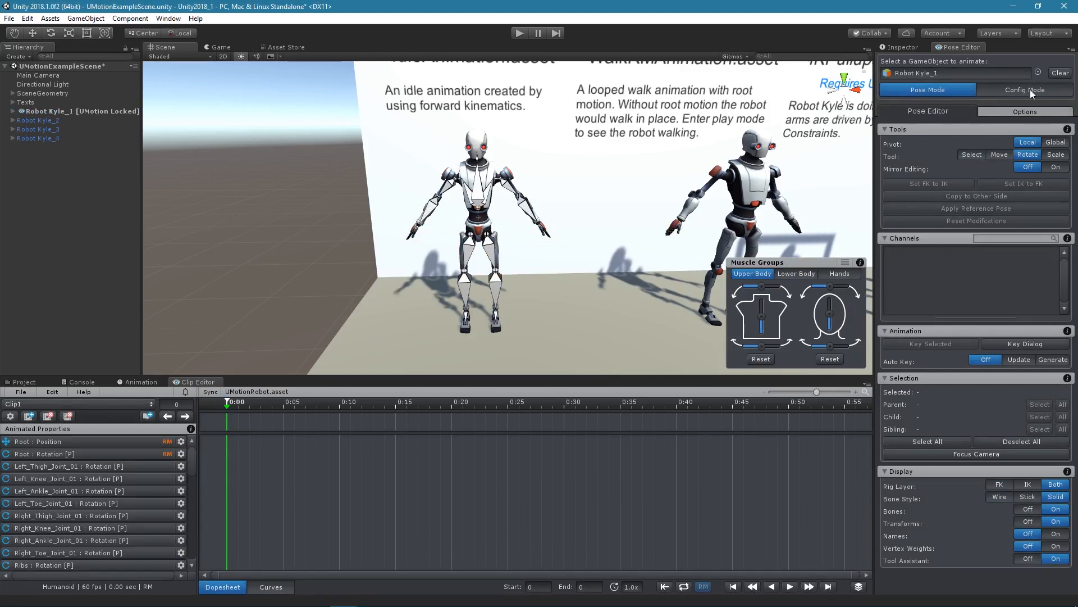
Run the IK Setup Wizard in Config Mode to create hand and foot IK targets.
left_click(1024, 90)
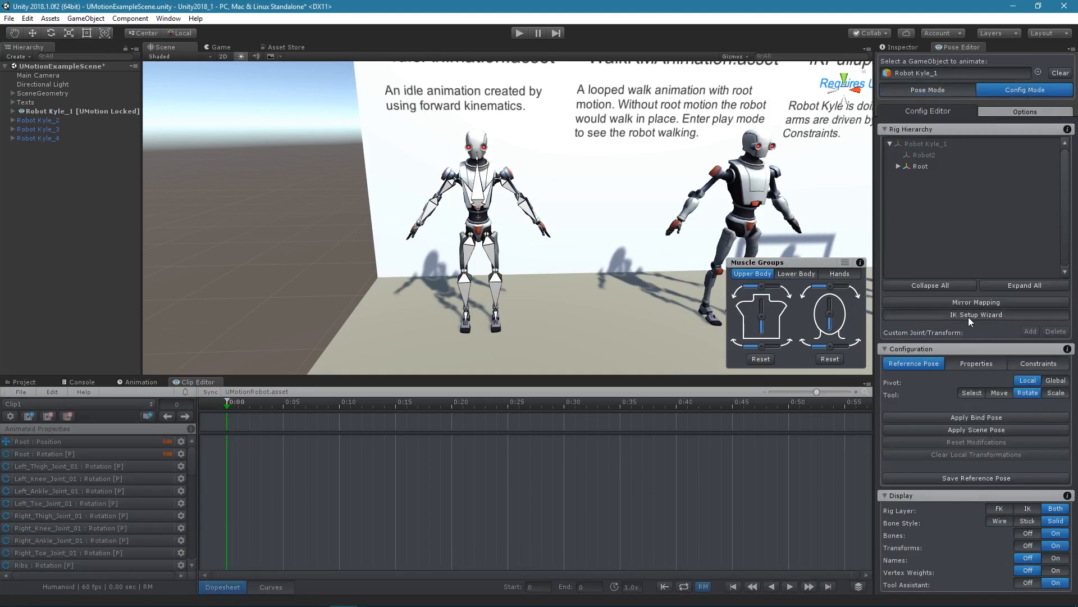
left_click(975, 315)
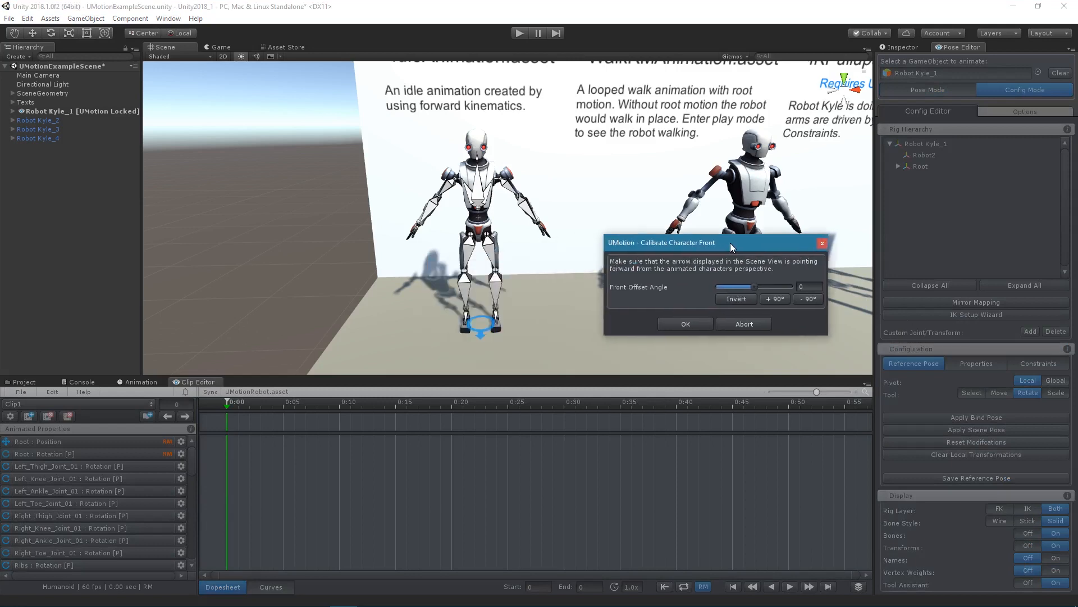
left_click(684, 323)
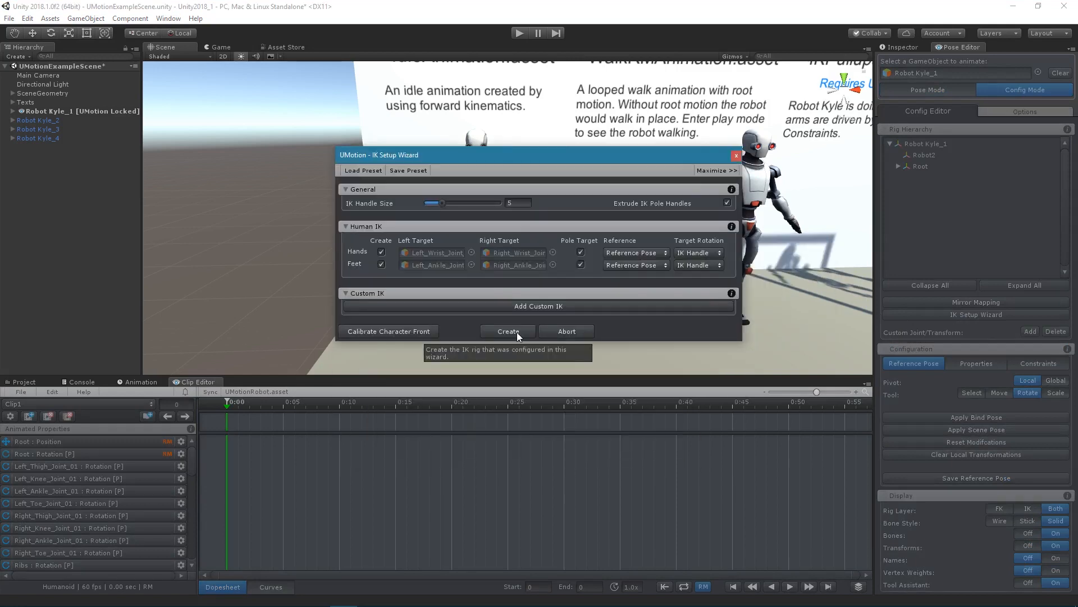
left_click(507, 330)
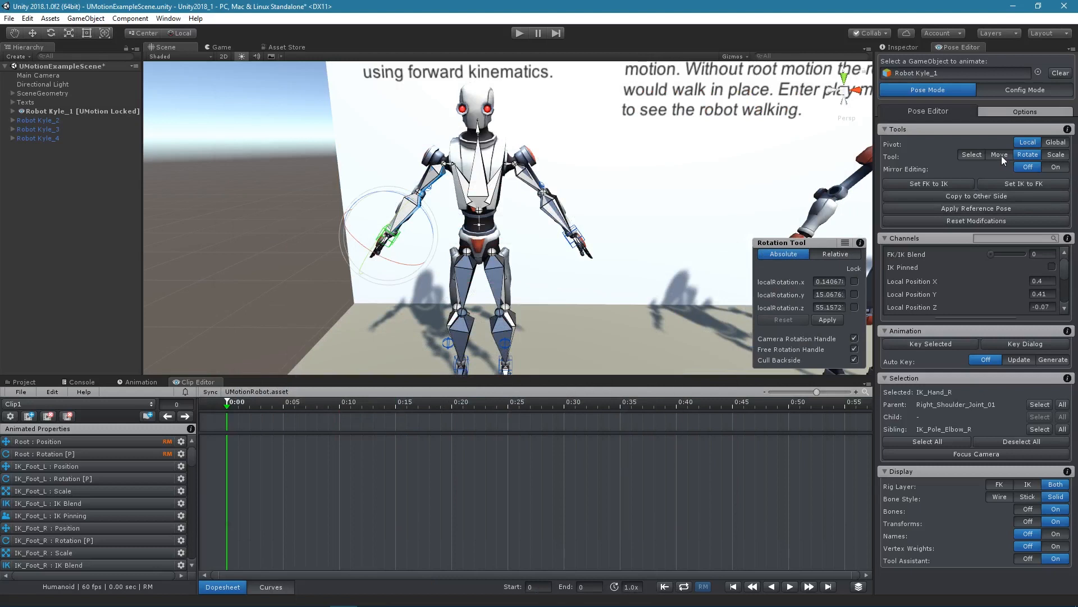
Move the right hand target outward and adjust the right arm's FK/IK blend.
left_click(998, 154)
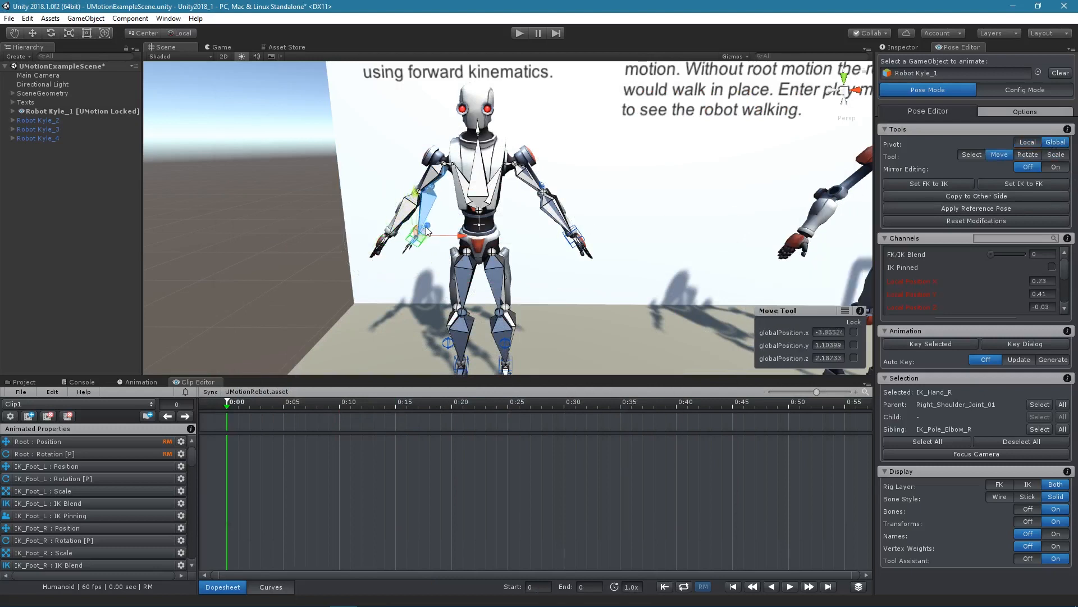
left_click(1028, 154)
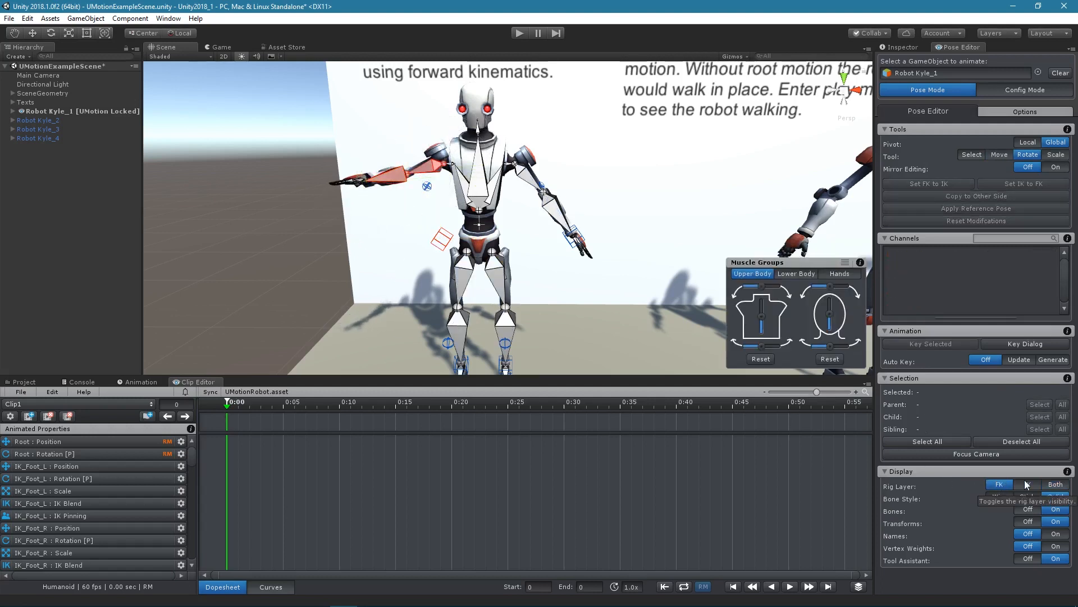
left_click(1056, 483)
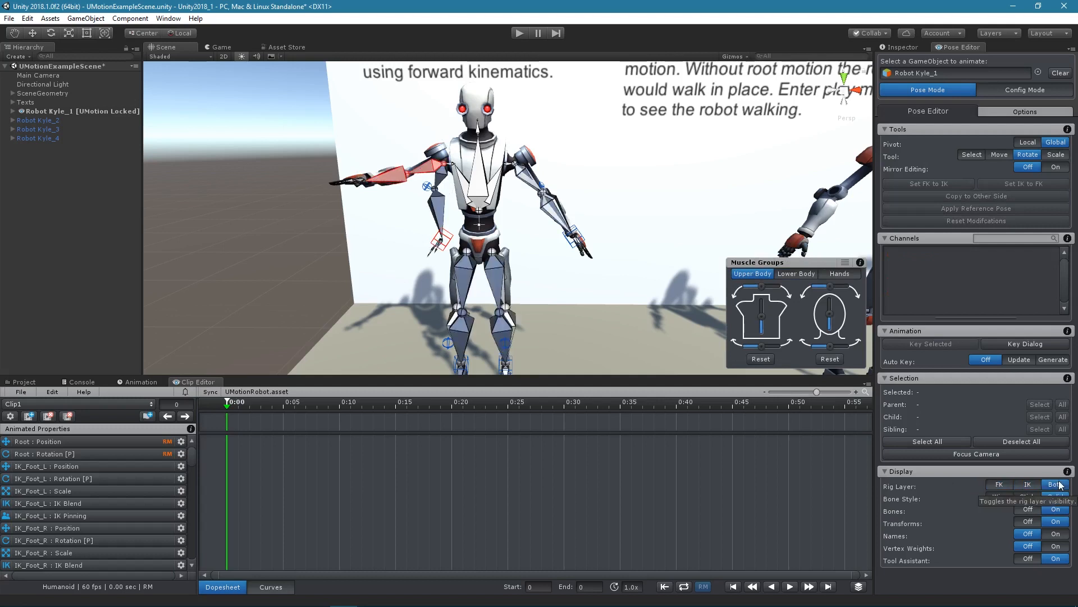
left_click(445, 244)
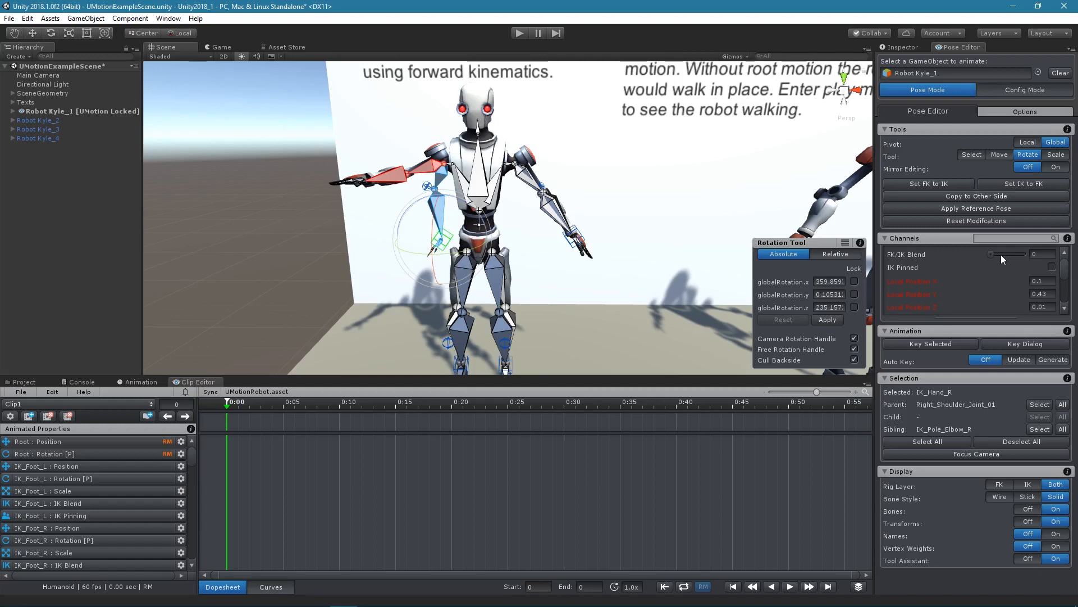
mouse_move(1002, 259)
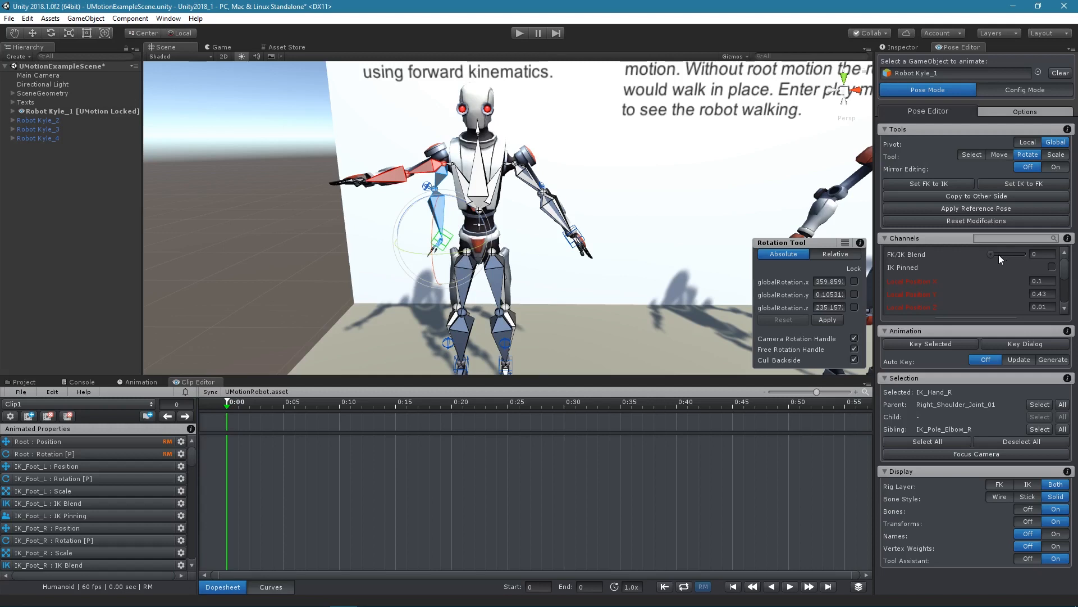
left_click_drag(989, 254, 1018, 254)
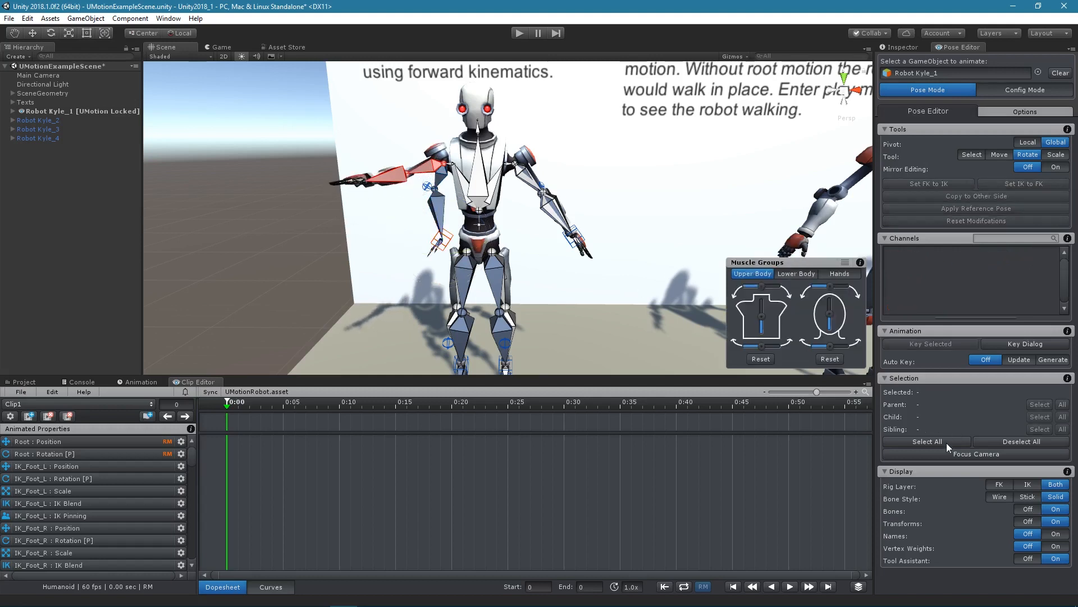
With the IK layer and Mirror Editing on, raise both hand targets and curl the fingers into fists.
left_click(926, 442)
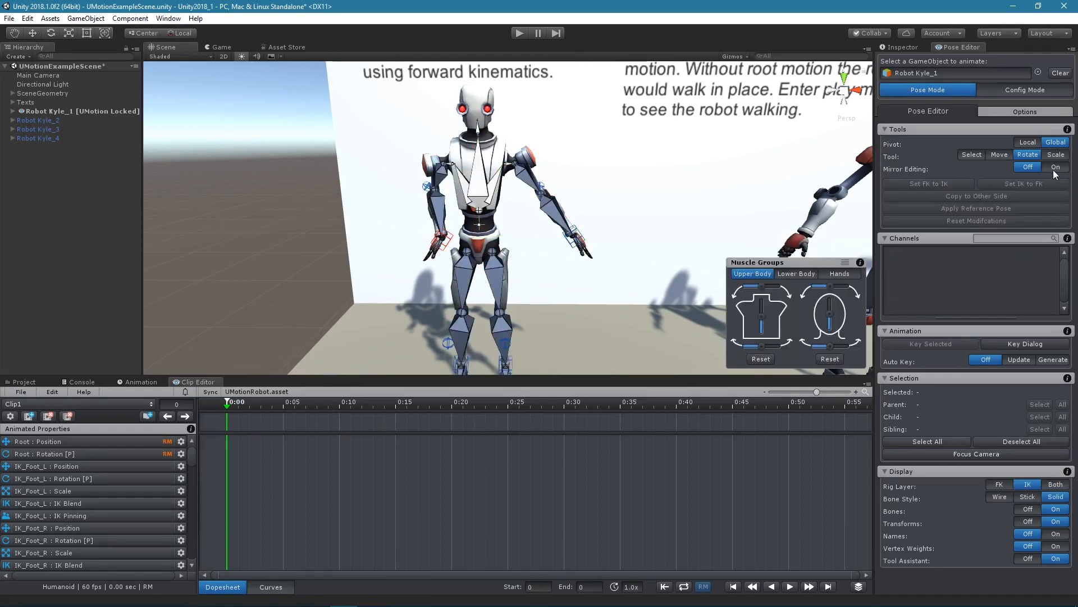
left_click(433, 251)
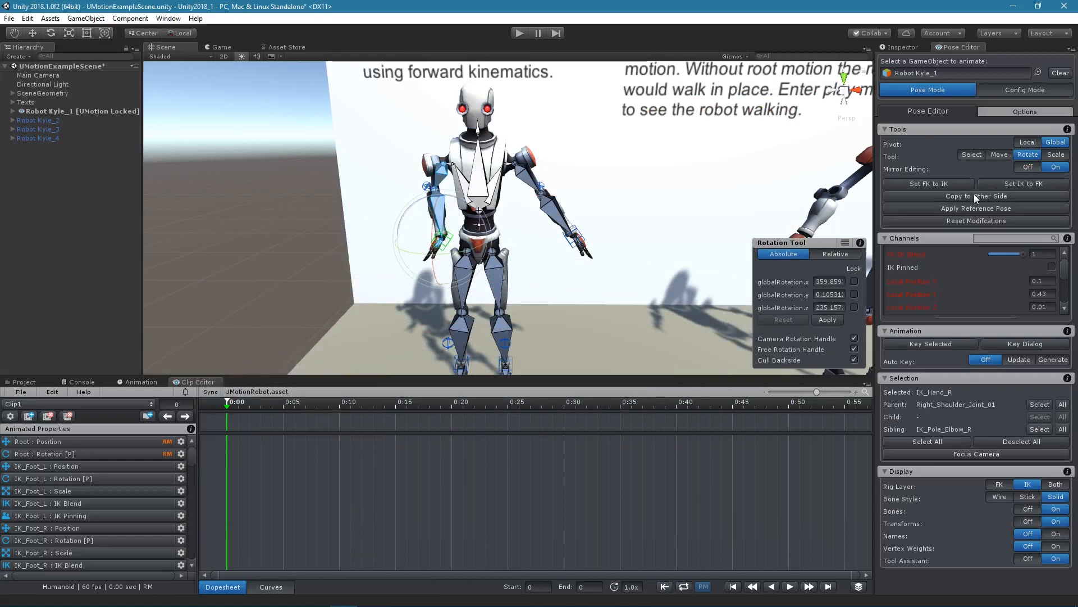
left_click(999, 153)
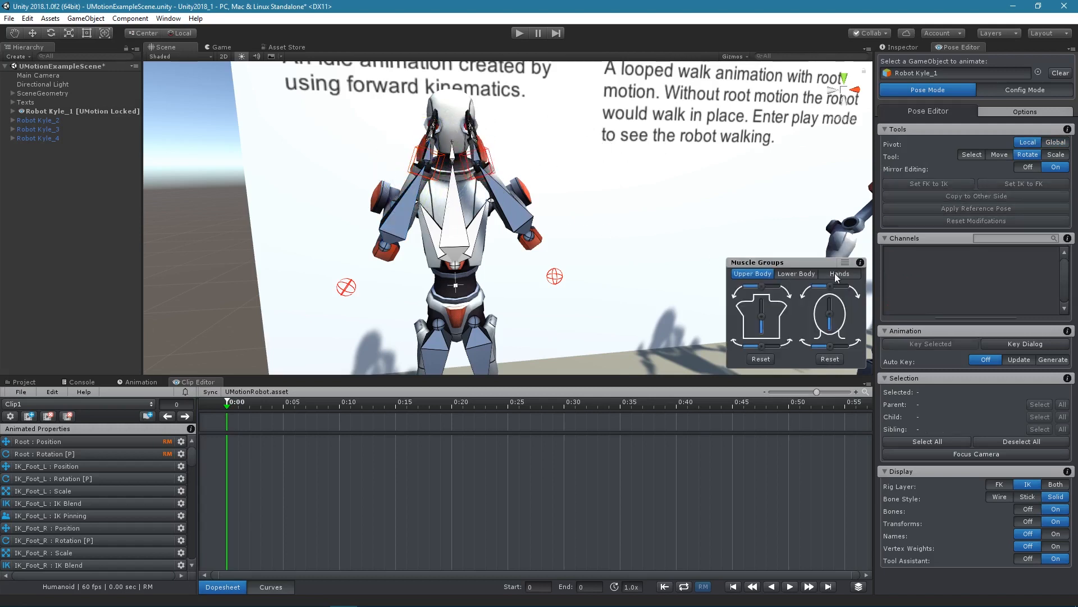
left_click(838, 273)
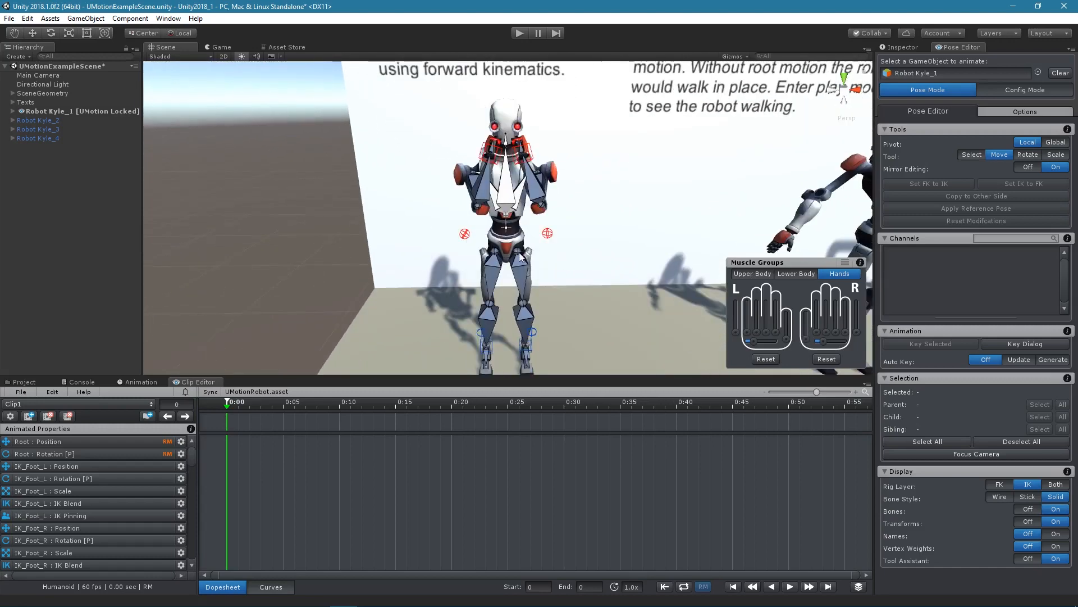
Select all controls and Key All properties at frame 0.
left_click(925, 440)
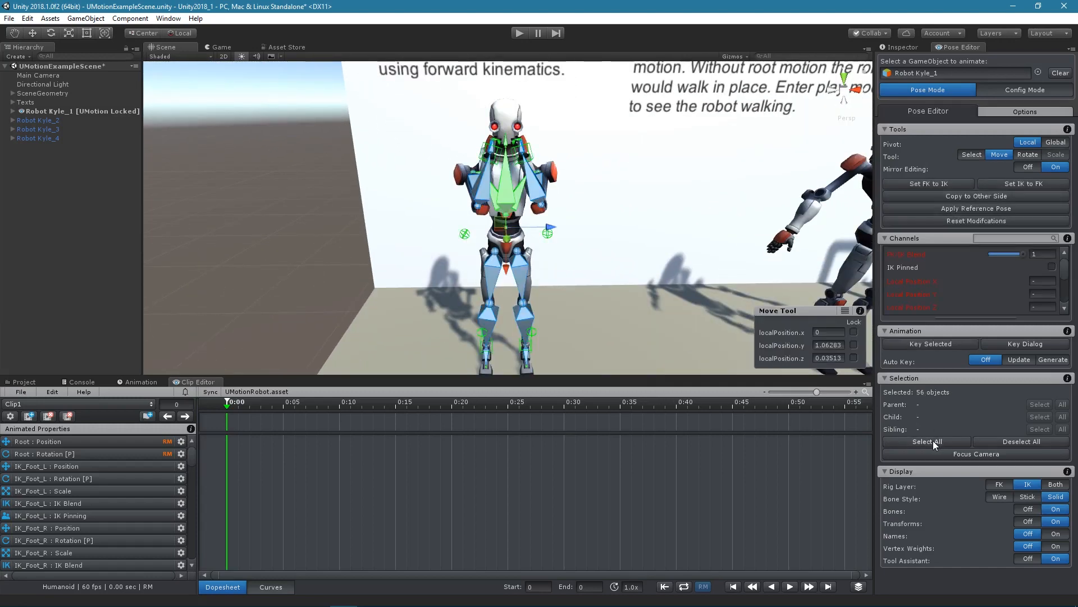
left_click(928, 343)
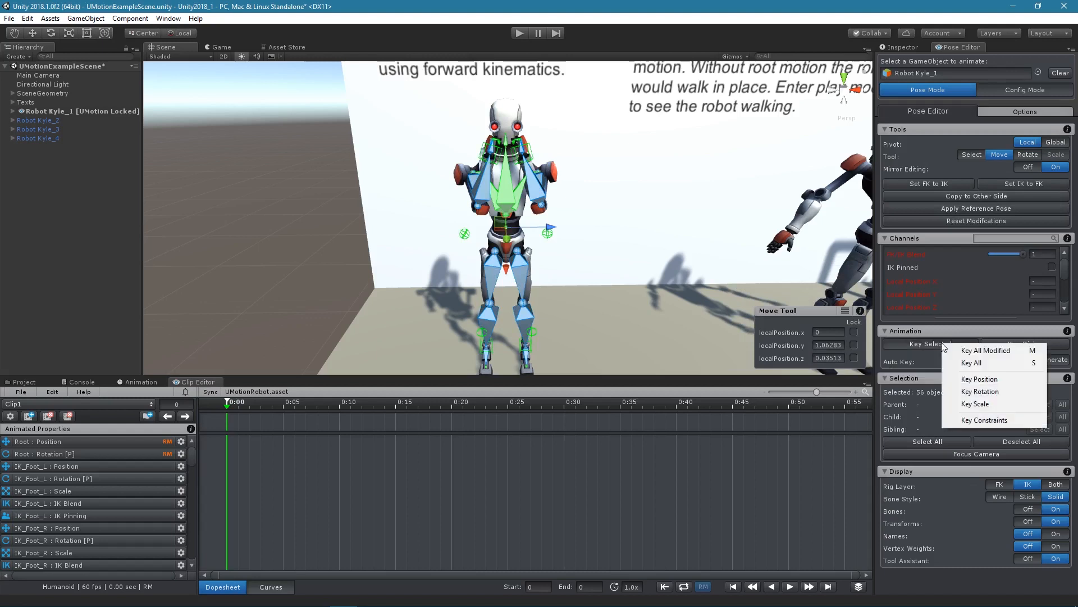
left_click(985, 351)
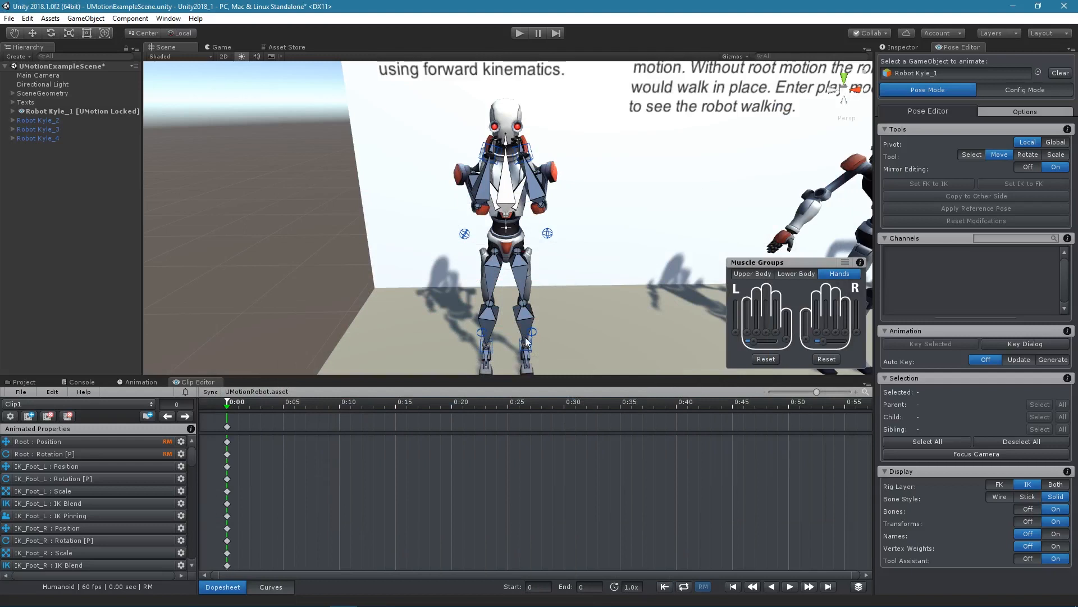
mouse_move(525, 345)
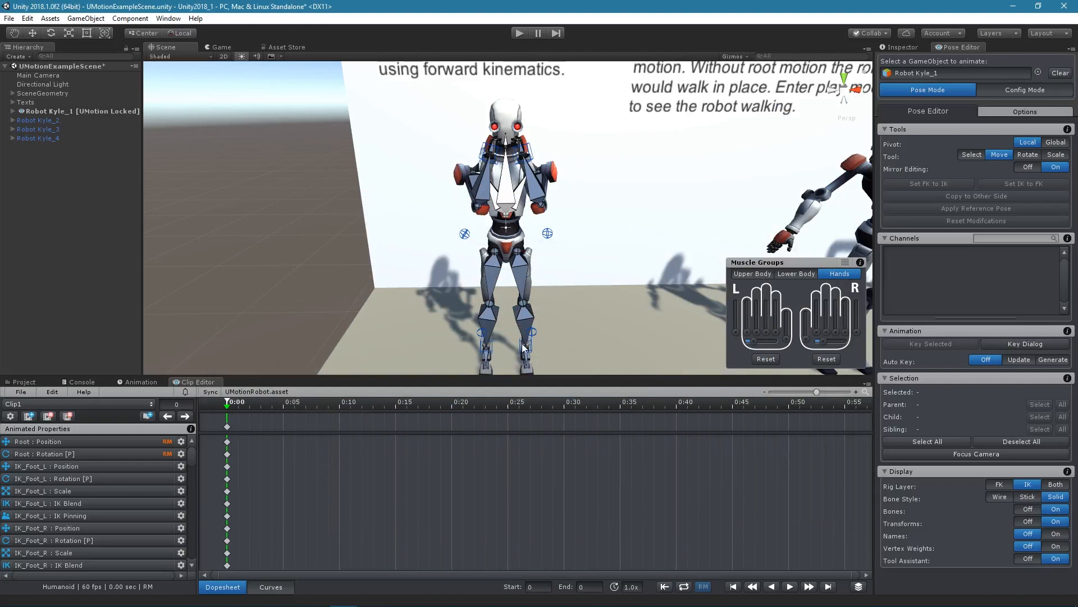
mouse_move(508, 408)
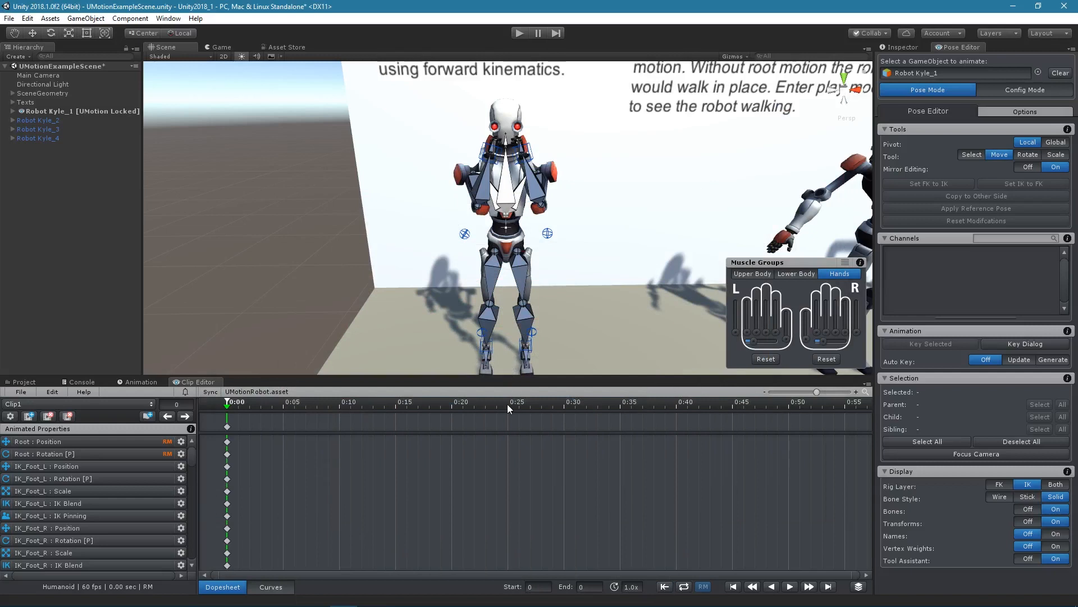
At frame 25 with auto keying on, turn the neck and select the left hand IK target.
left_click(507, 402)
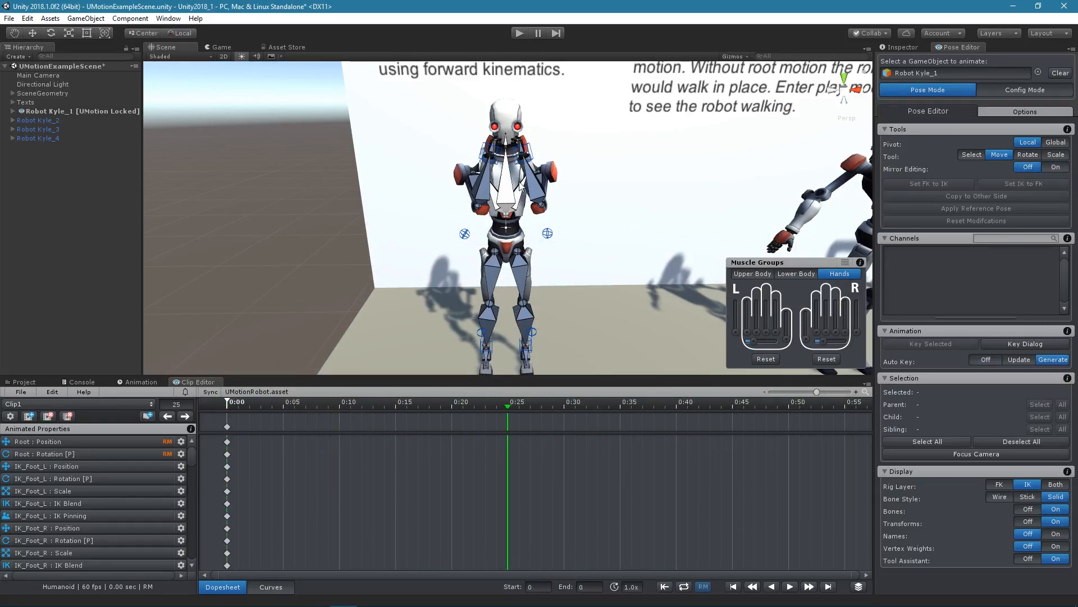
left_click(1028, 154)
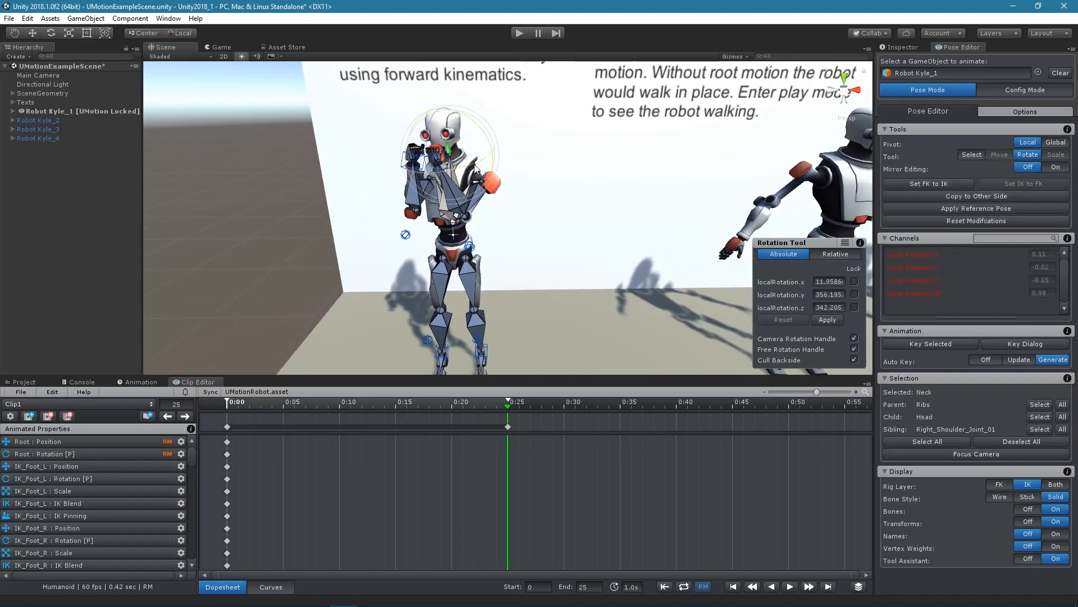
left_click_drag(482, 168, 467, 175)
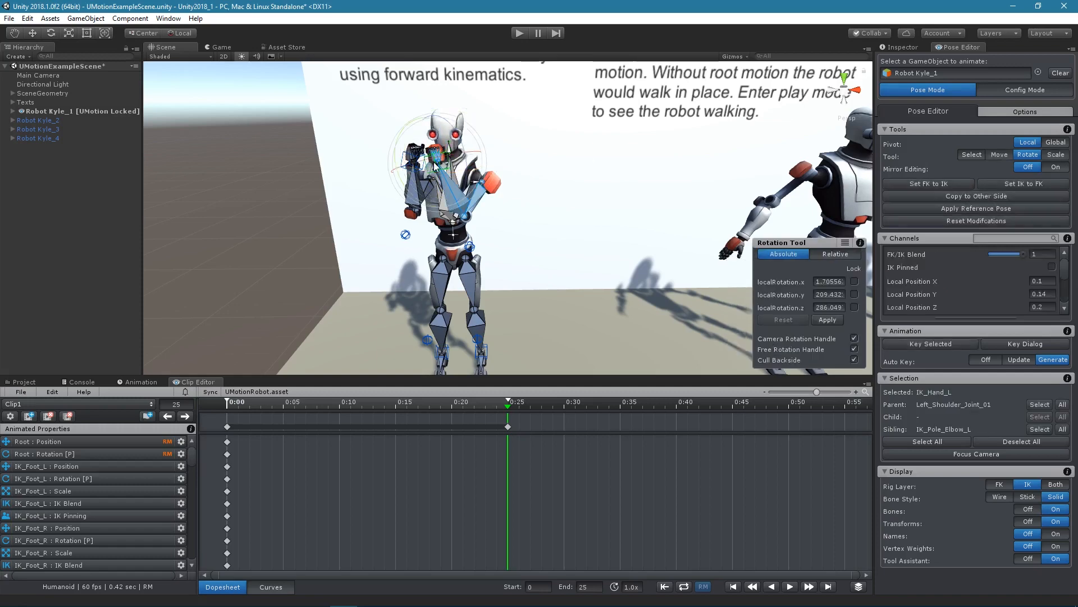
left_click(998, 154)
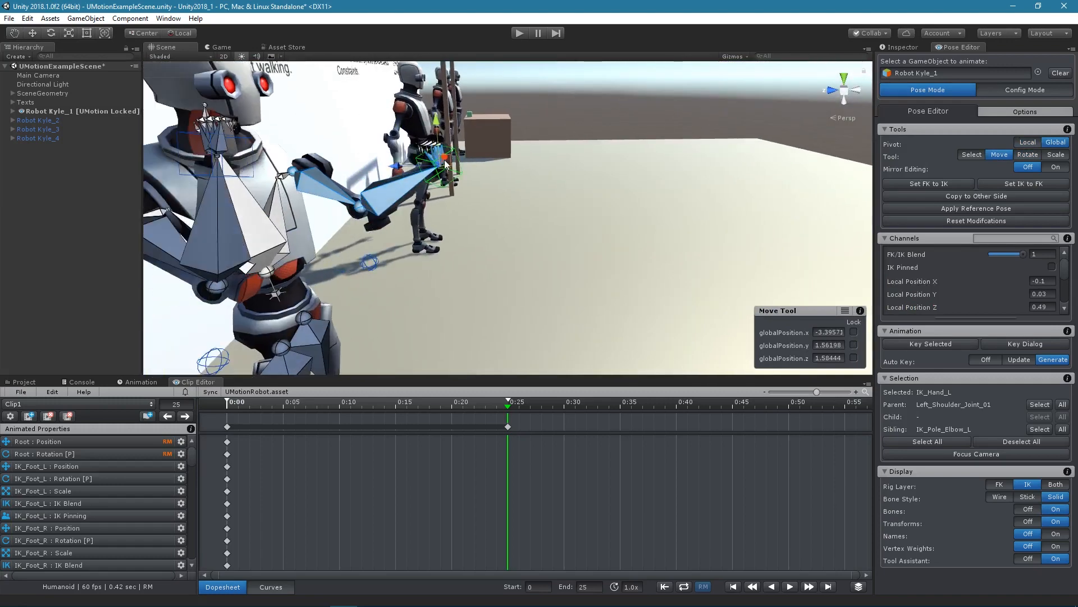
Rotate the left fist to face forward and reposition the elbow pole for the punch.
key("e")
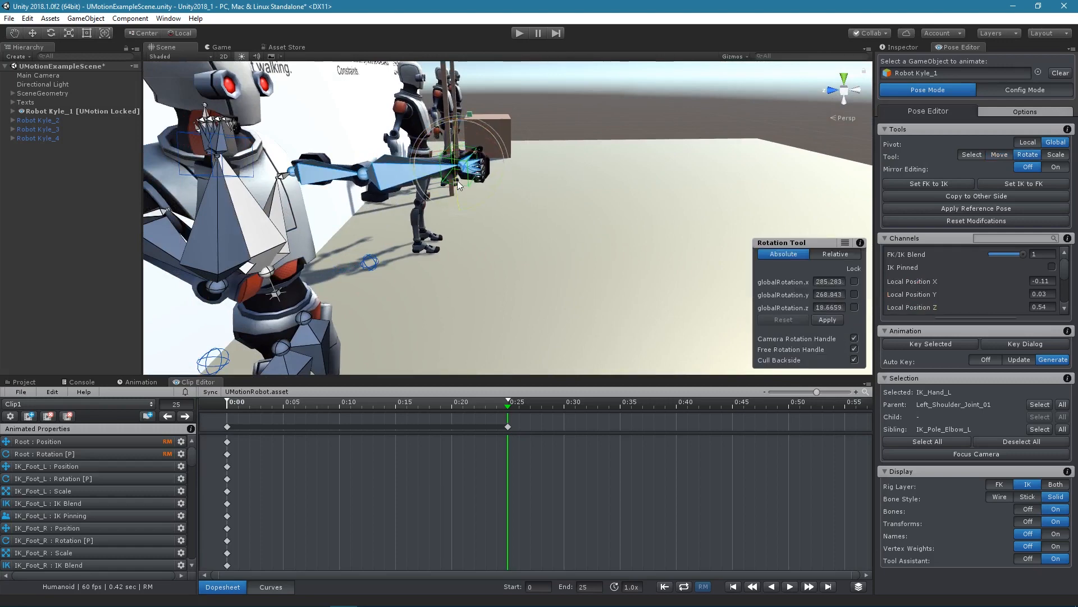
left_click_drag(457, 182, 458, 142)
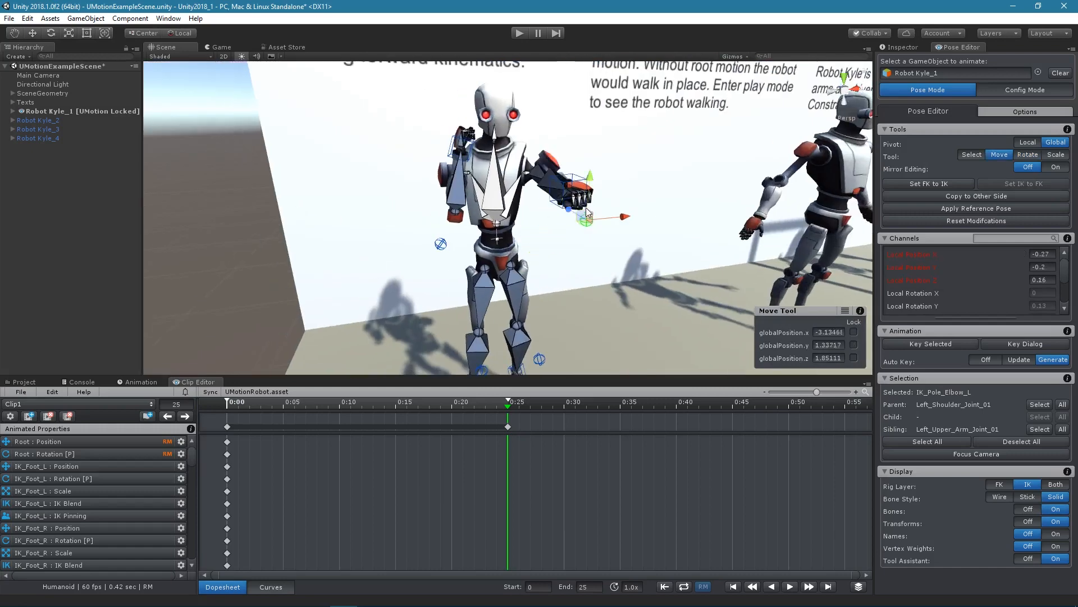
left_click_drag(588, 216, 605, 172)
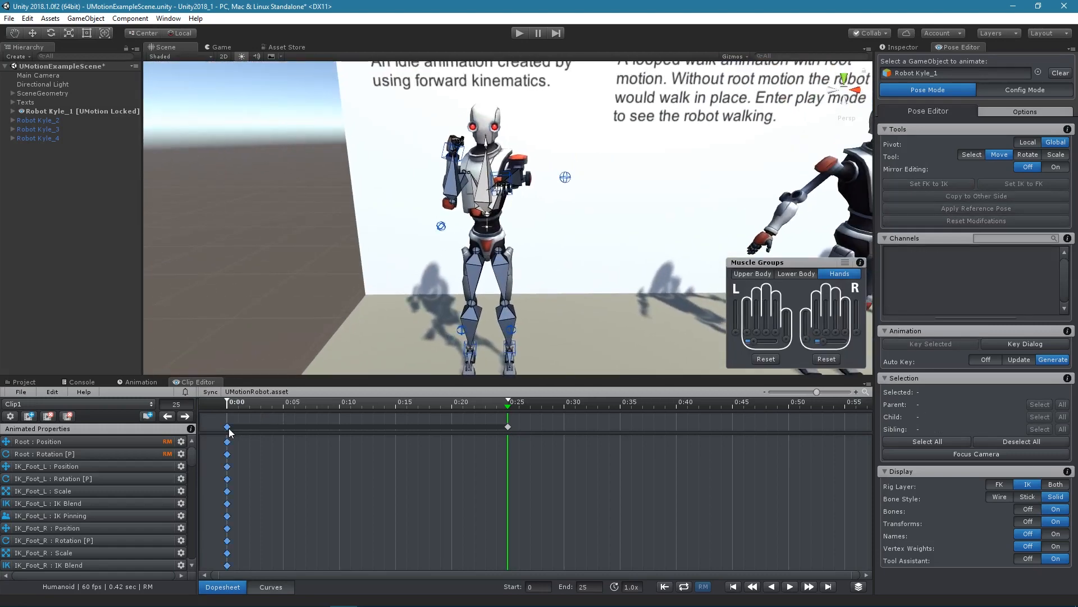
Paste the starting pose at the clip end and move the punch key earlier to frame 15.
key("ctrl+v")
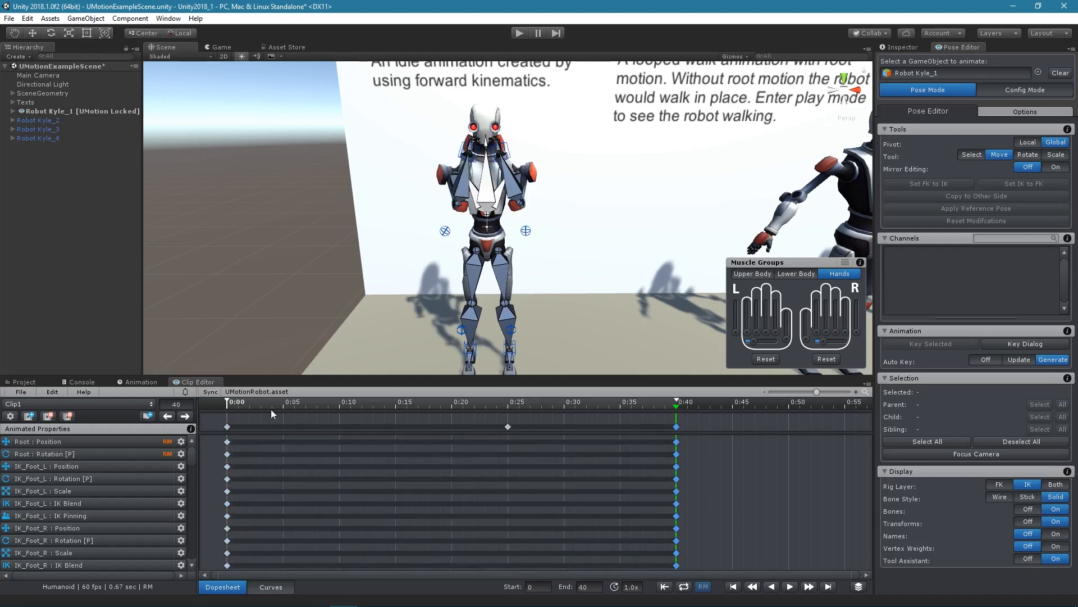
left_click(238, 402)
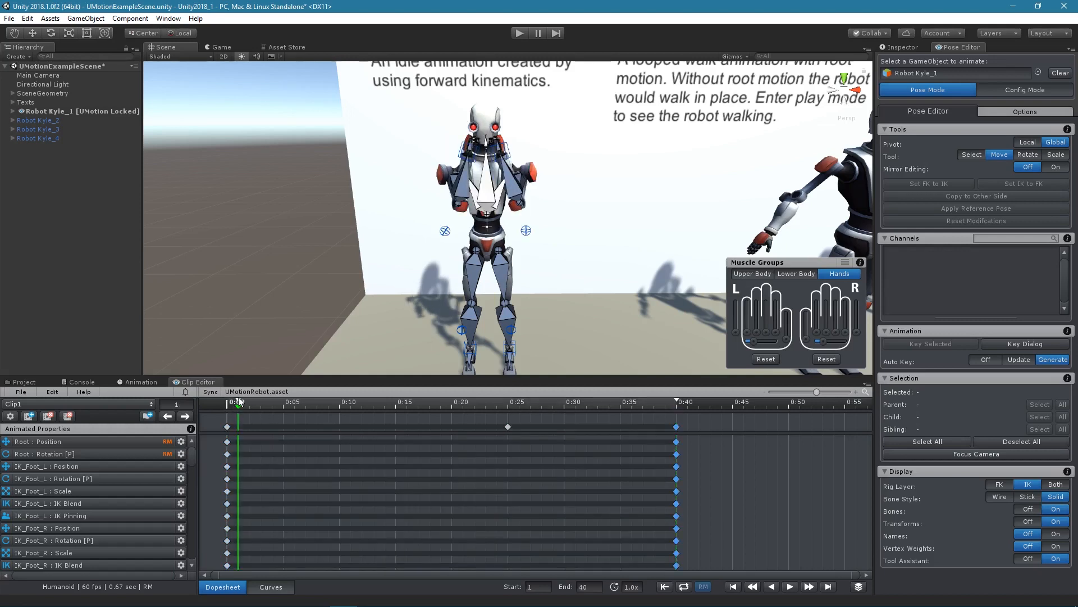
left_click(667, 402)
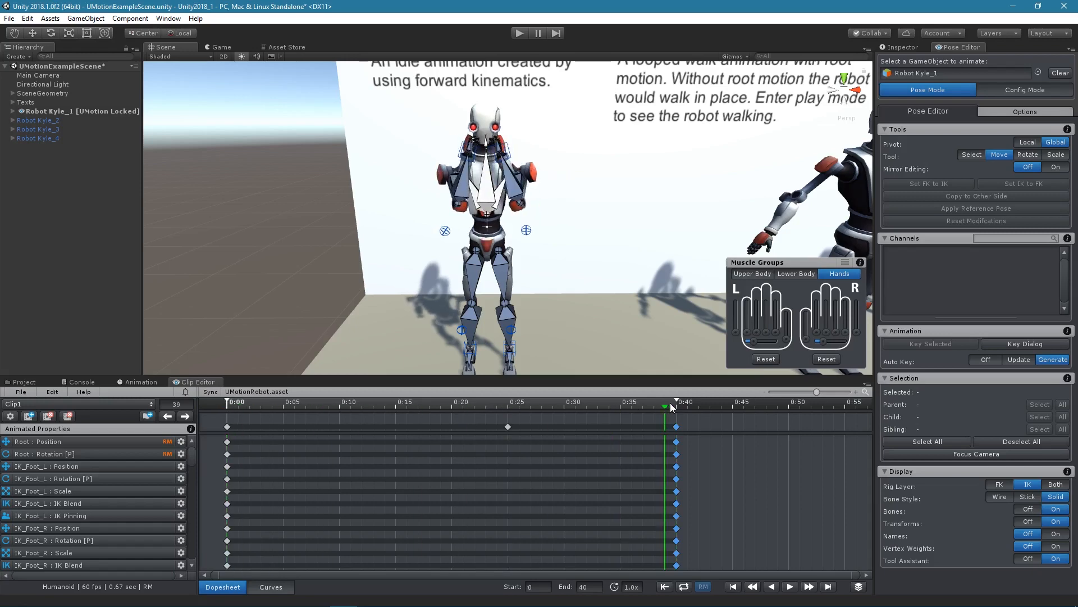
left_click(385, 405)
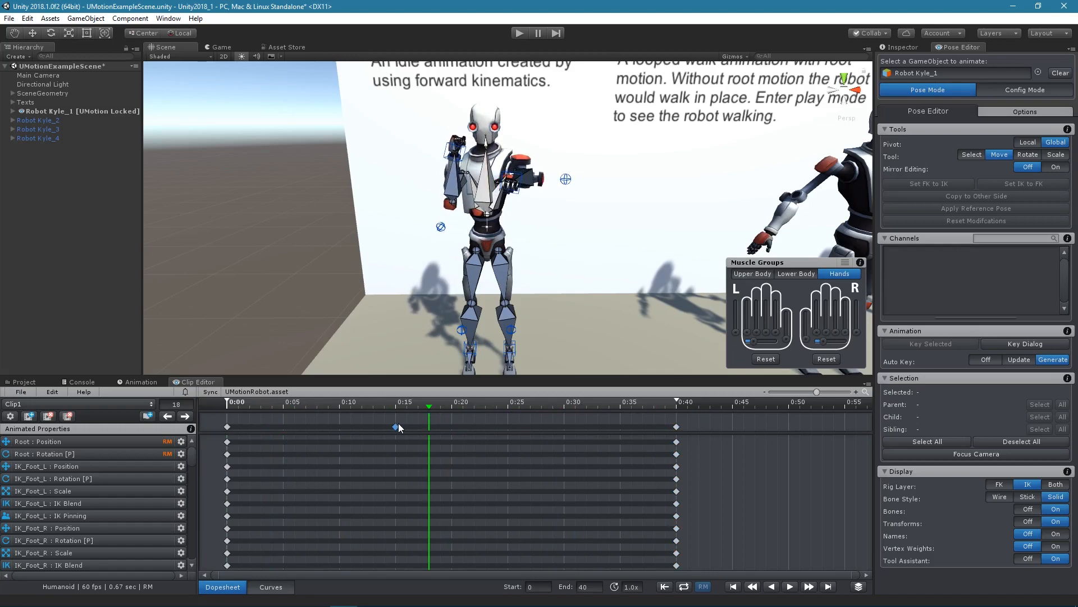
left_click(654, 403)
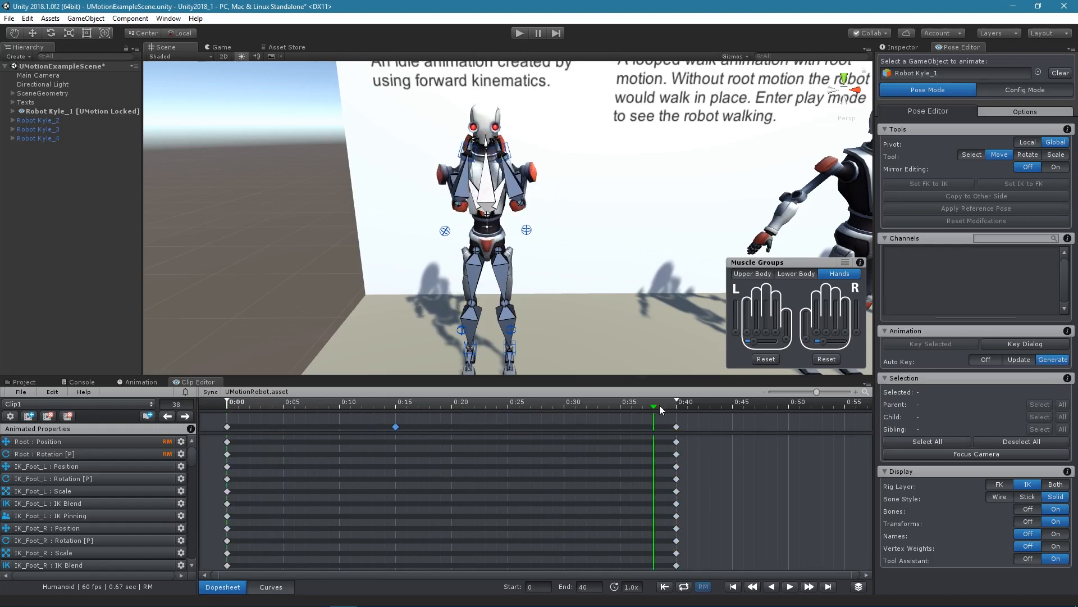
Play the punch animation in the Clip Editor, then stop the preview.
left_click(790, 586)
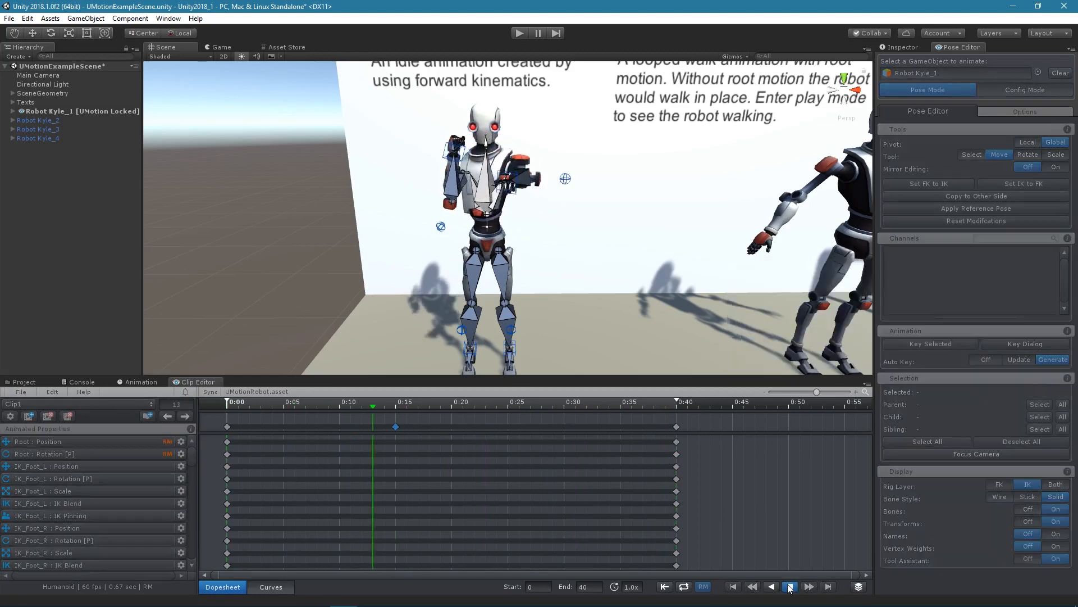
left_click(788, 586)
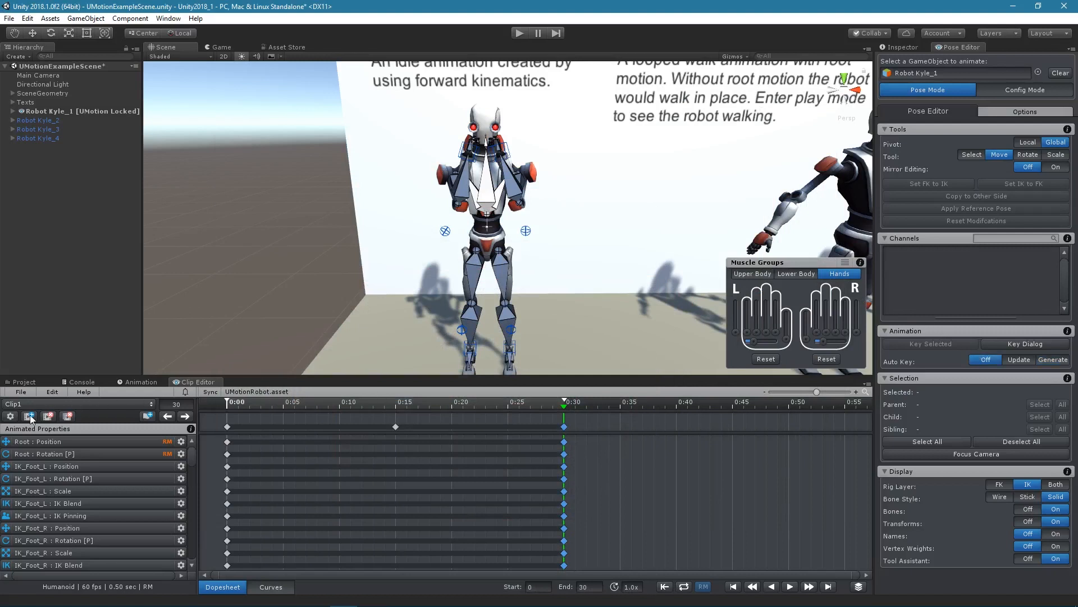
Name the clip Punch, enable Loop Clip, and export it to Assets/Punch.anim.
left_click(10, 416)
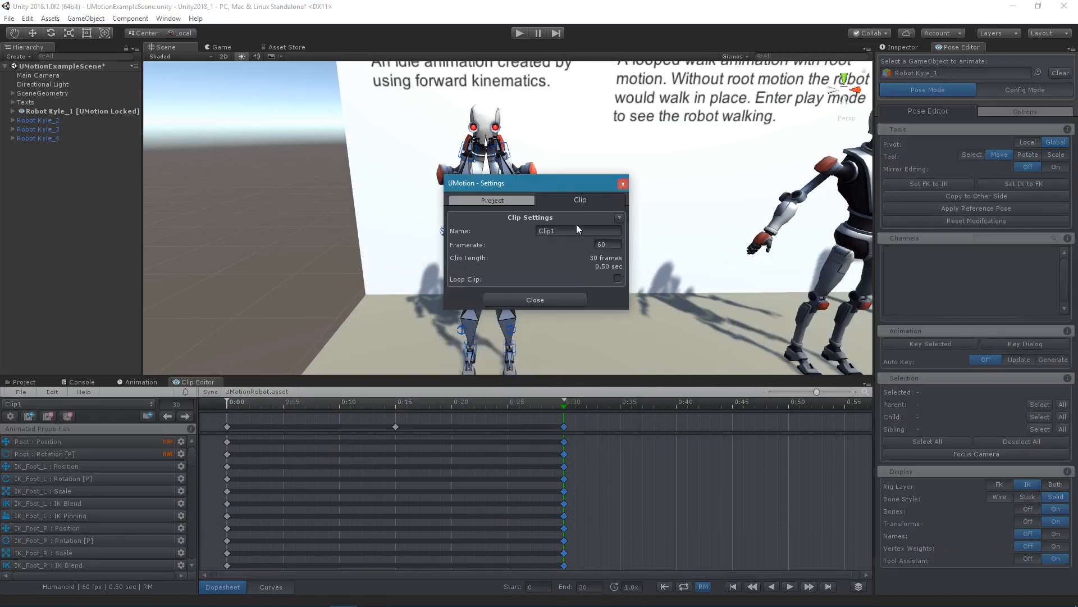
type("Punch")
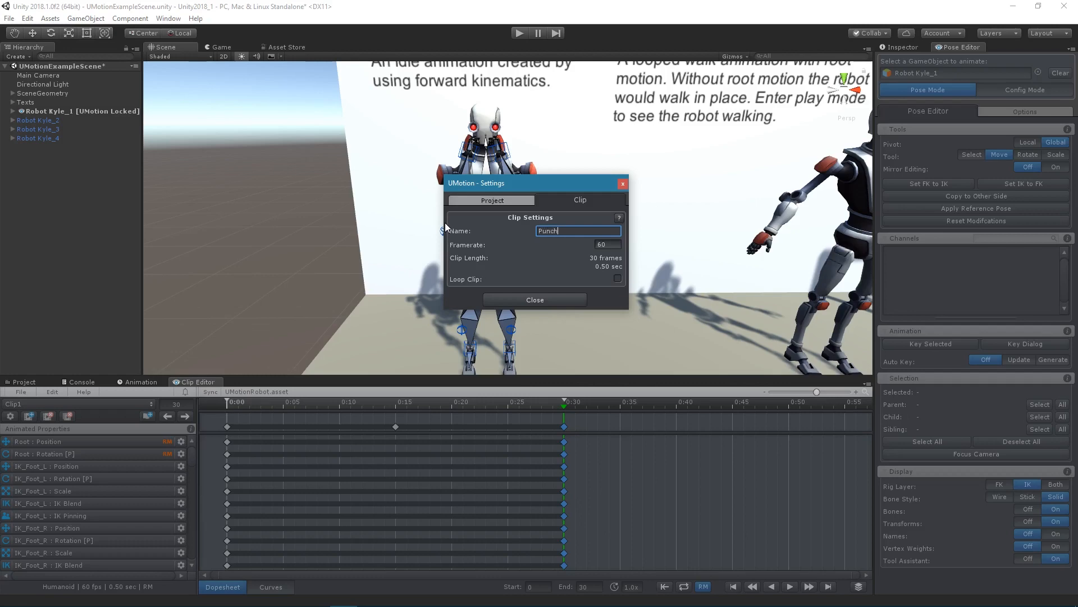
left_click(616, 277)
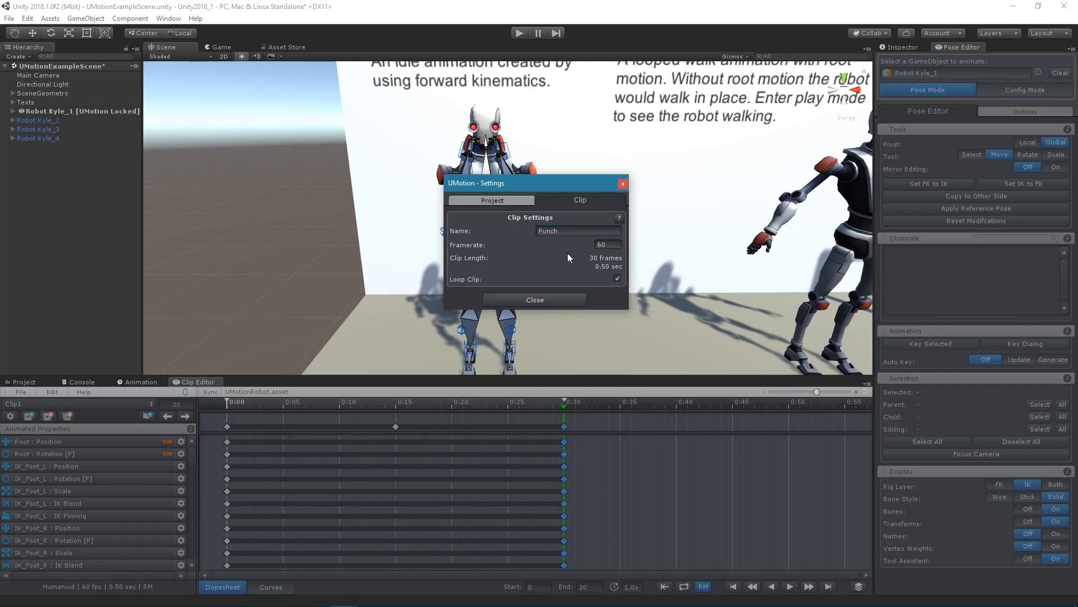
left_click(491, 200)
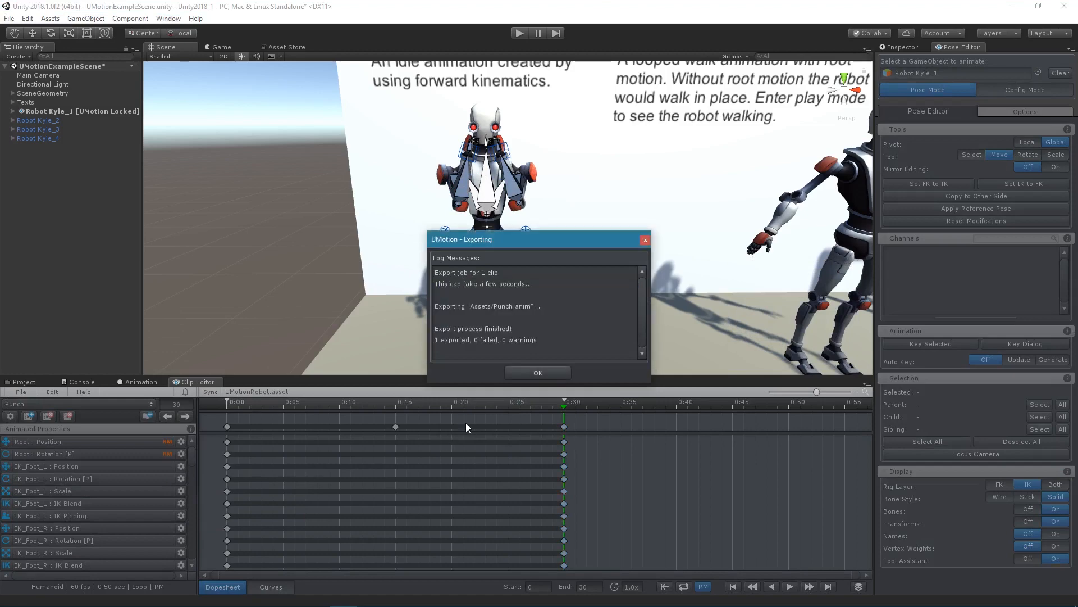
left_click(538, 372)
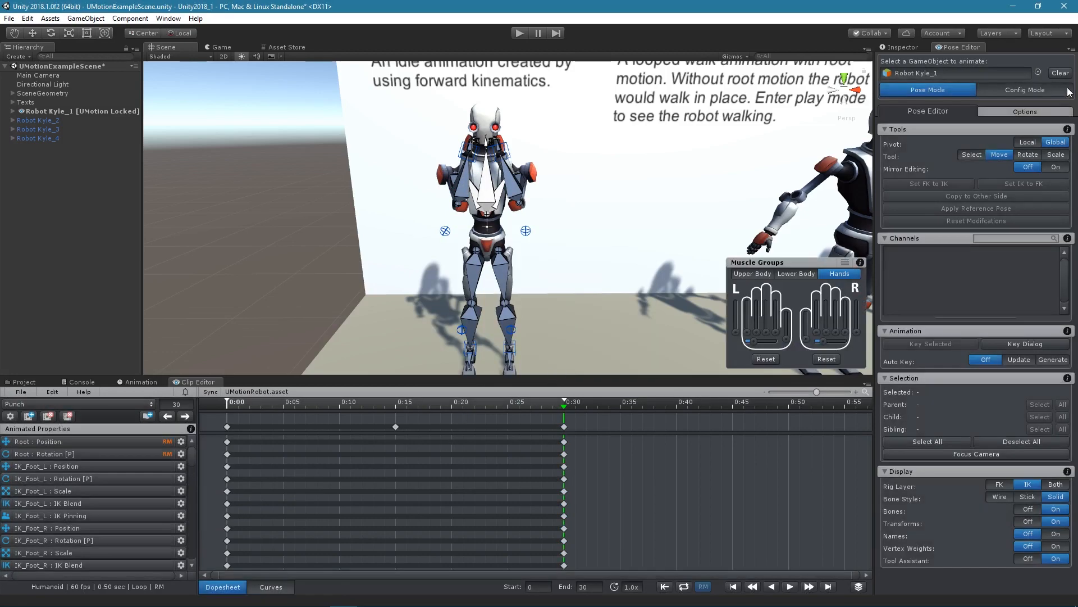
Set Punch as the layer default state in RobotKyleIdleController and enter play mode.
left_click(167, 18)
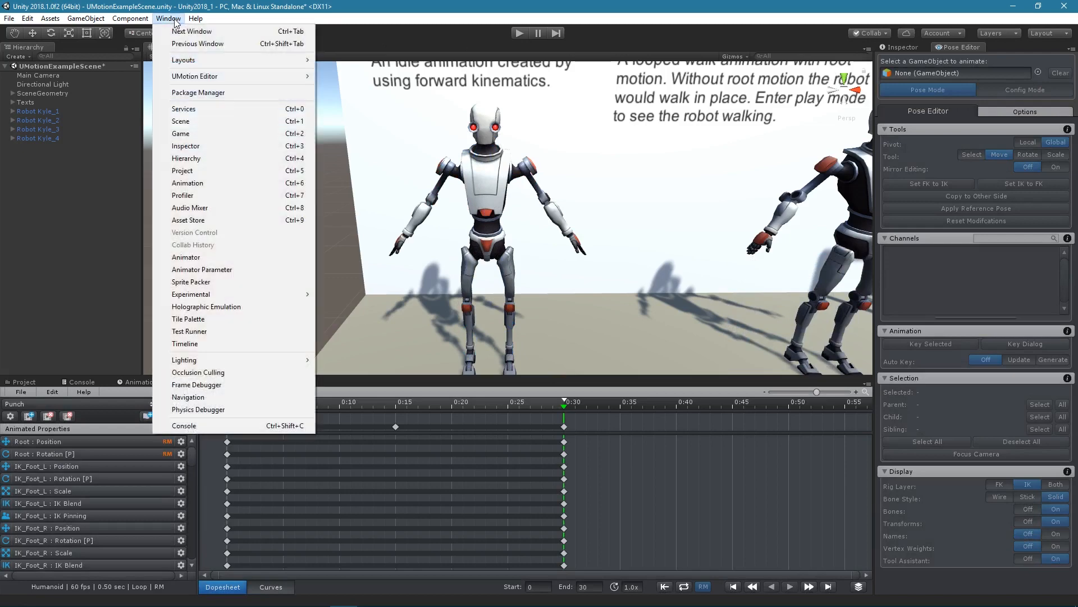
left_click(185, 257)
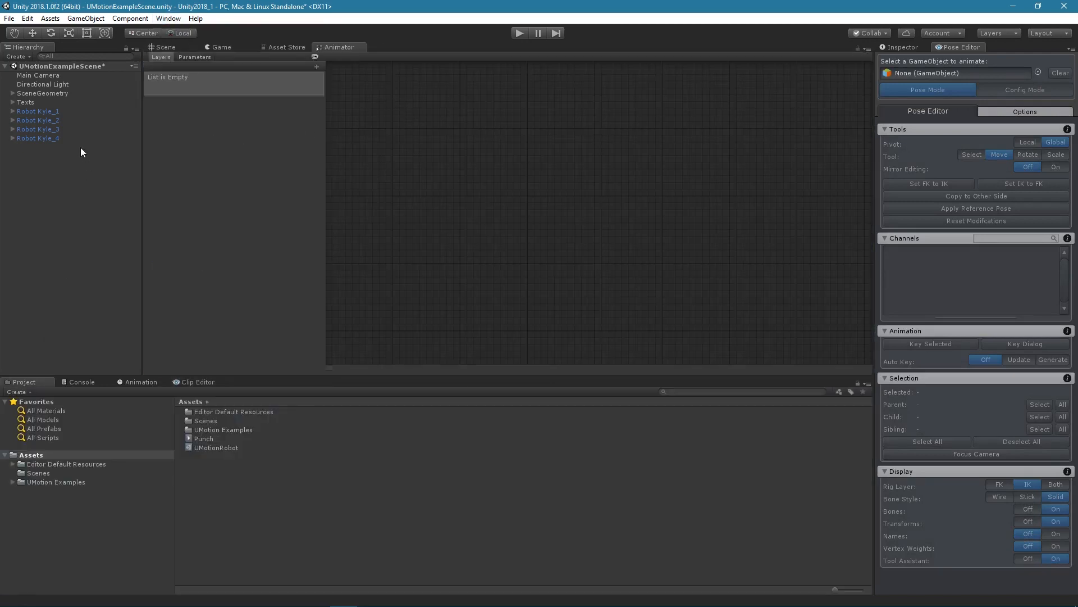
left_click(203, 439)
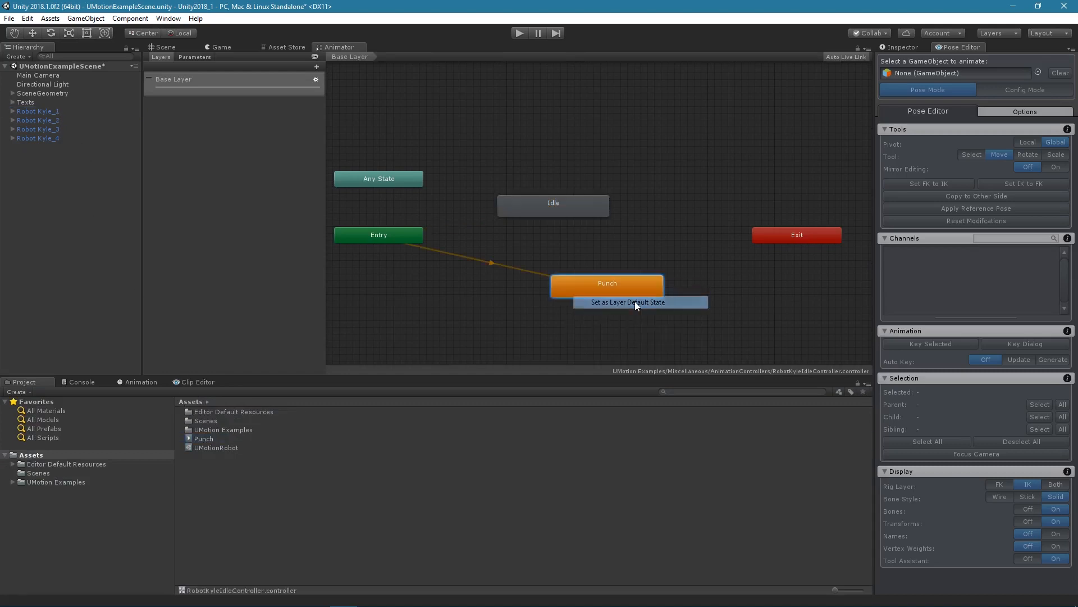
left_click(164, 47)
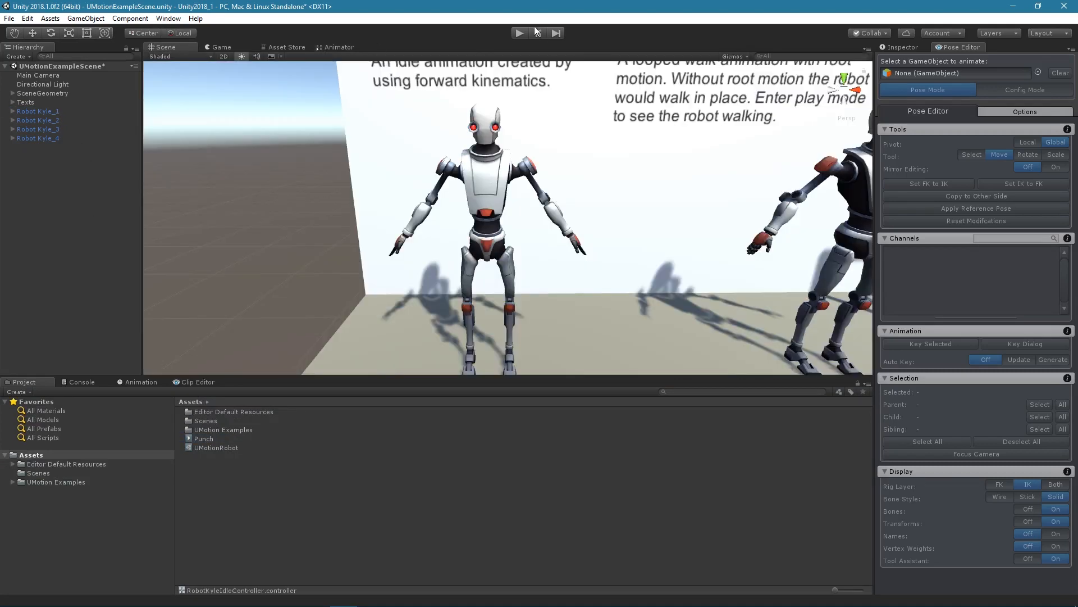
left_click(519, 33)
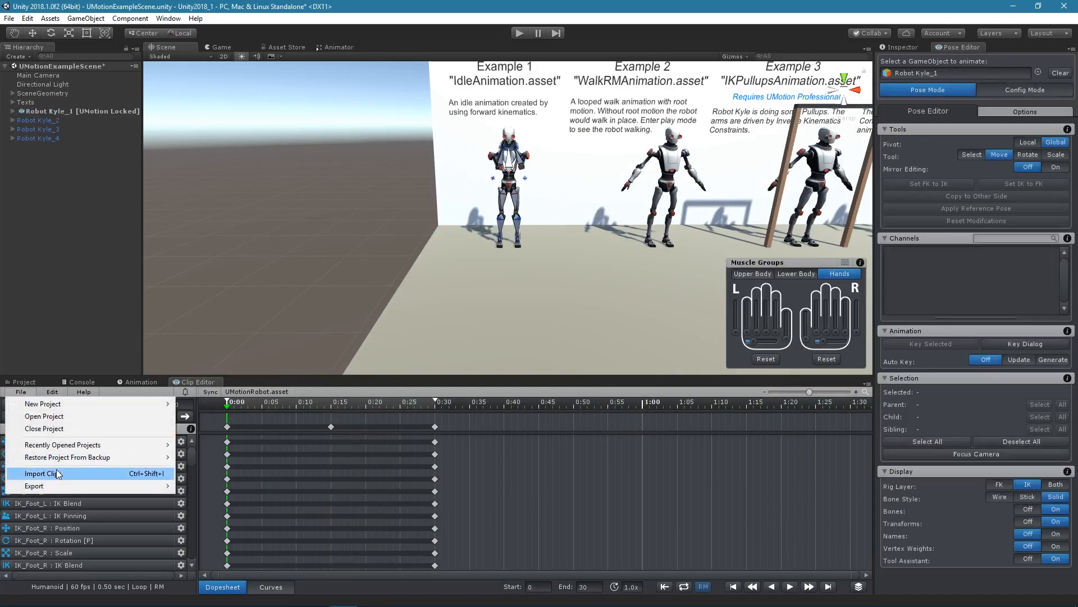
Import WalkRM.anim into the UMotion clip editor and dismiss the import log.
left_click(45, 473)
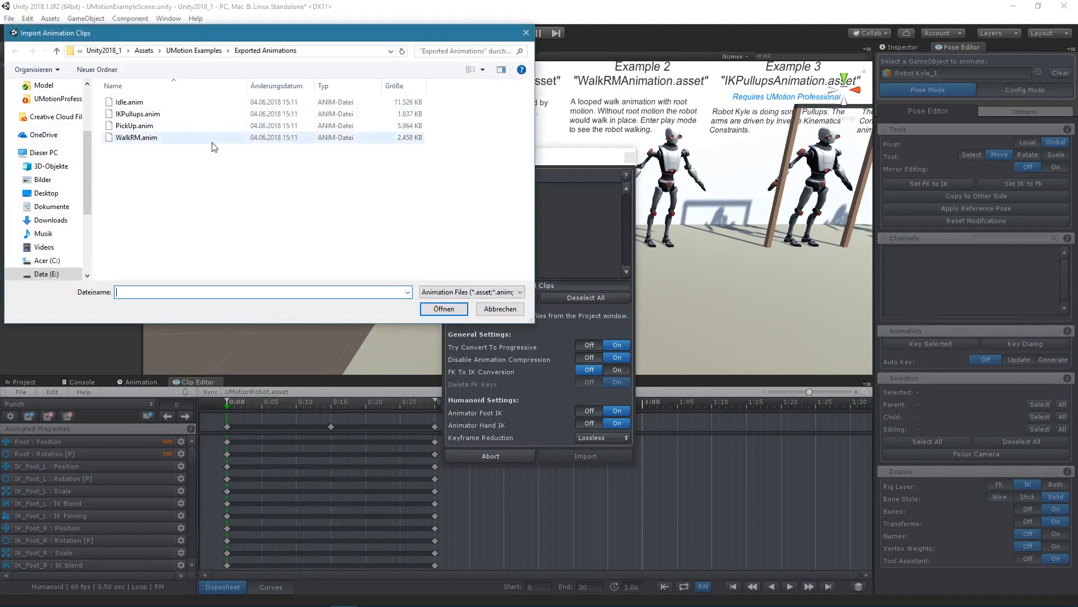
left_click(584, 455)
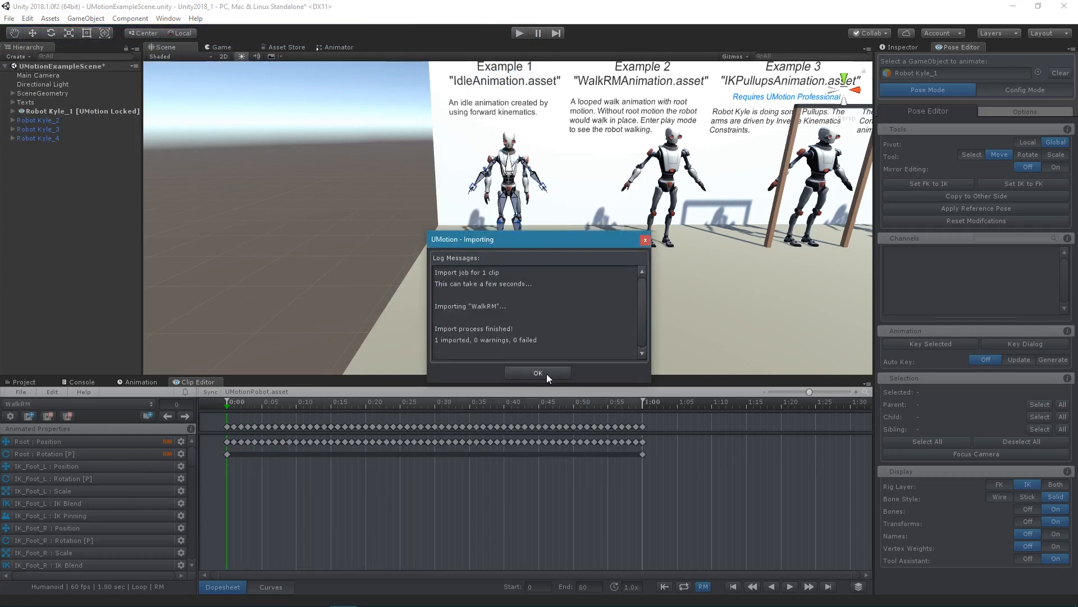
left_click(538, 372)
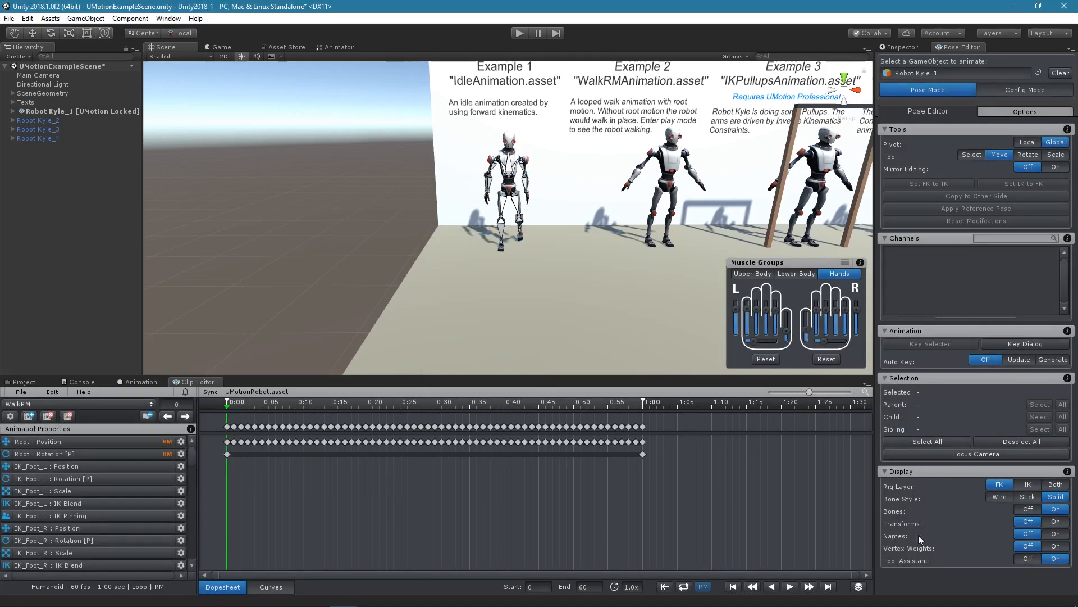
left_click(789, 586)
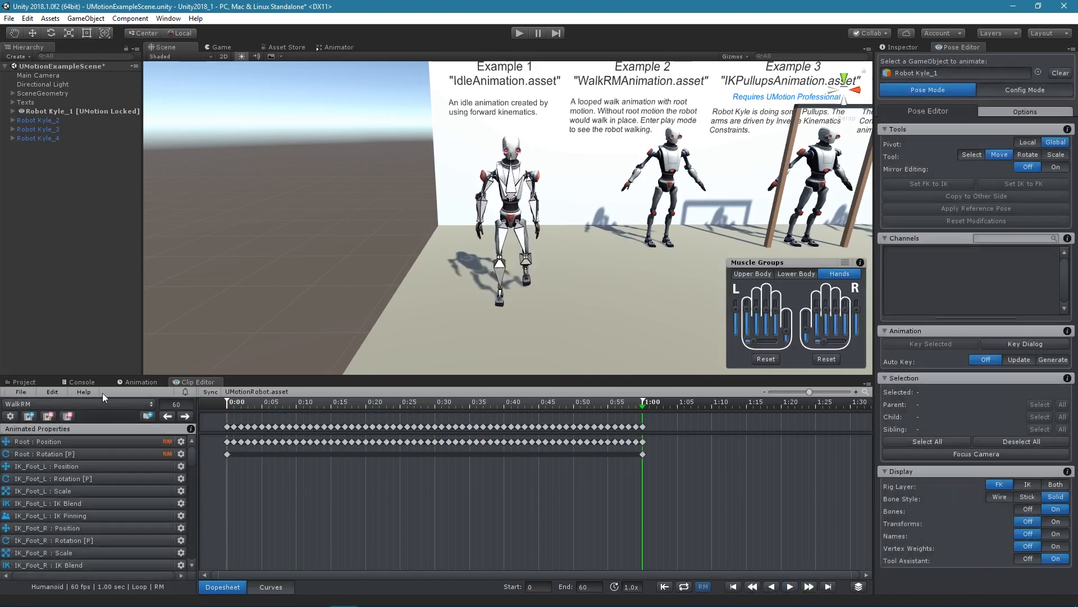
From UMotion Help, open the video tutorials page on Lesson 1, Installation & First Steps.
left_click(83, 390)
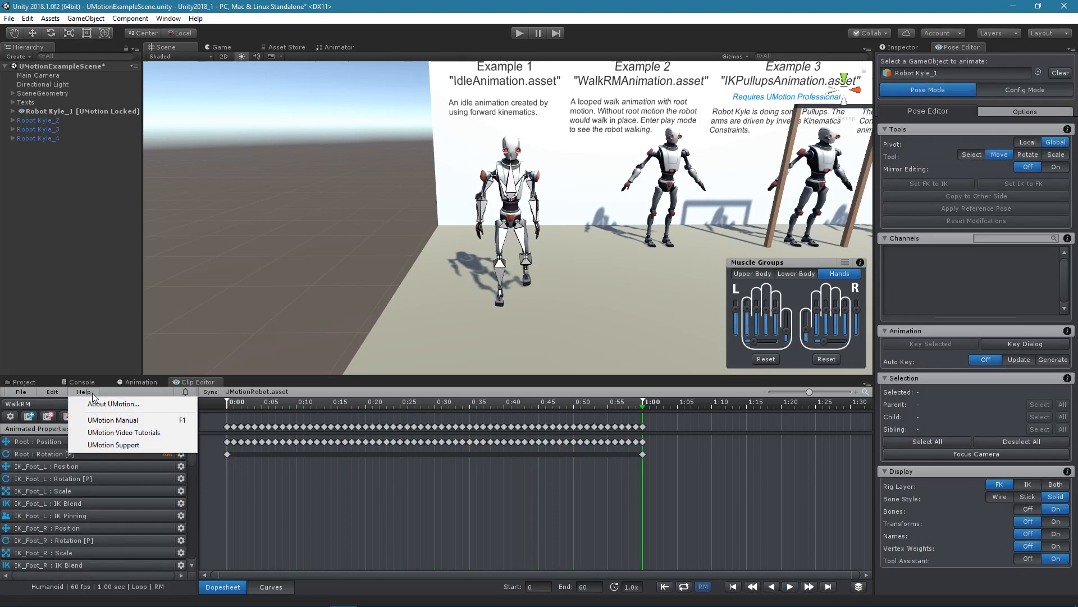
left_click(123, 432)
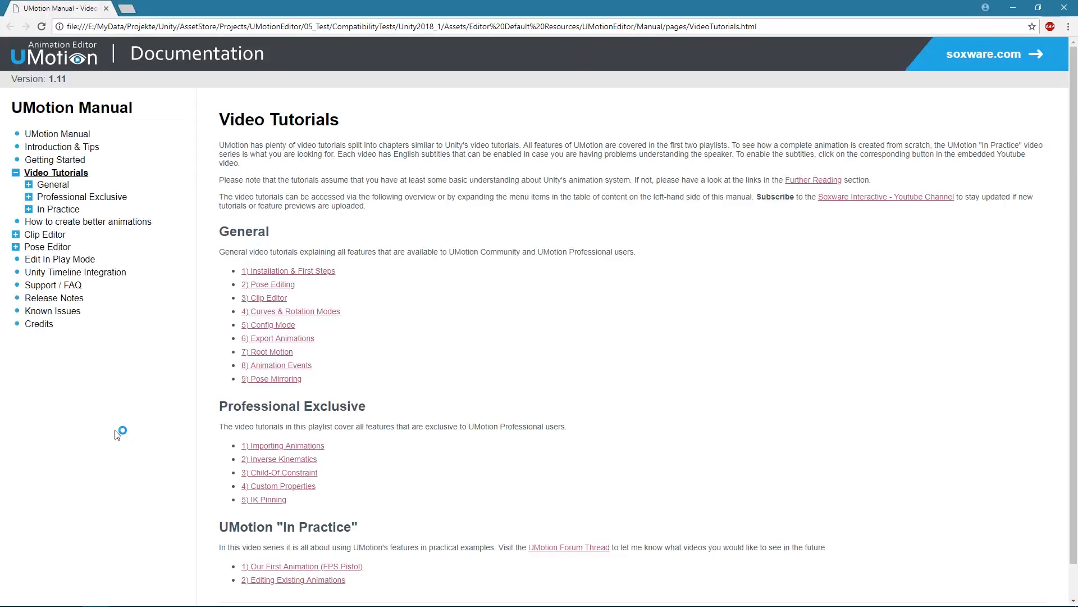
left_click(289, 271)
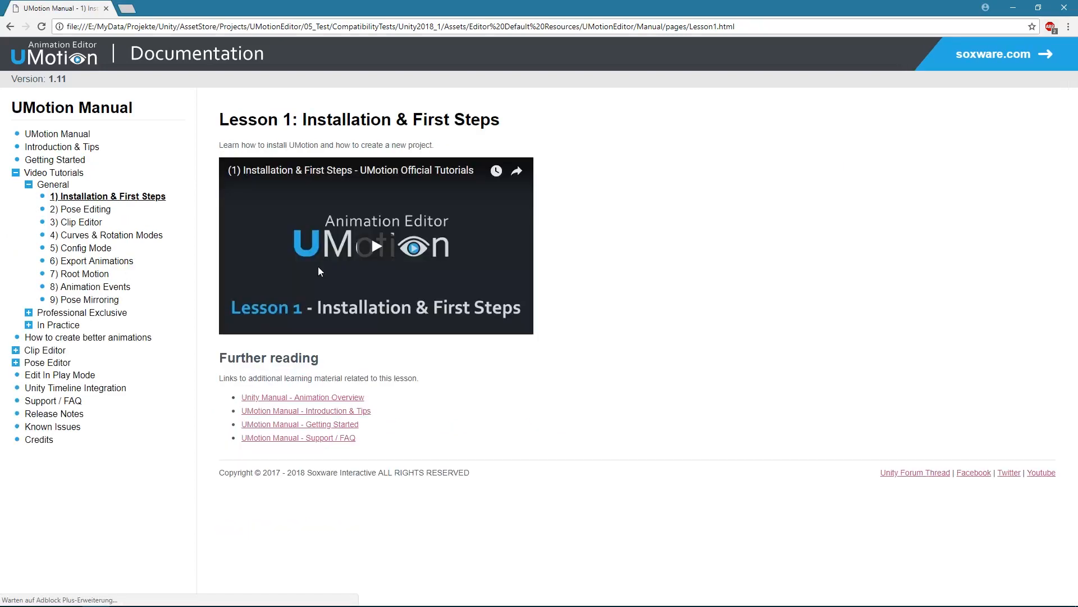